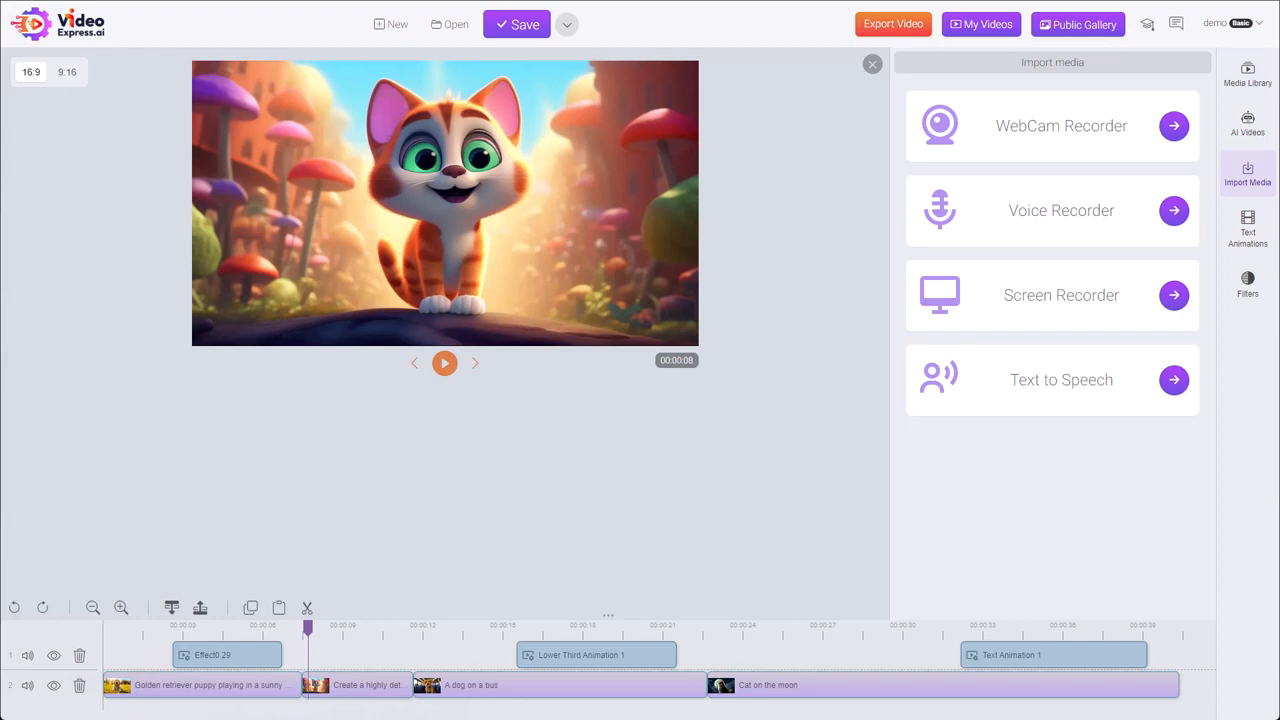
{"action": "mouse_move", "coordinate": [1247, 172]}
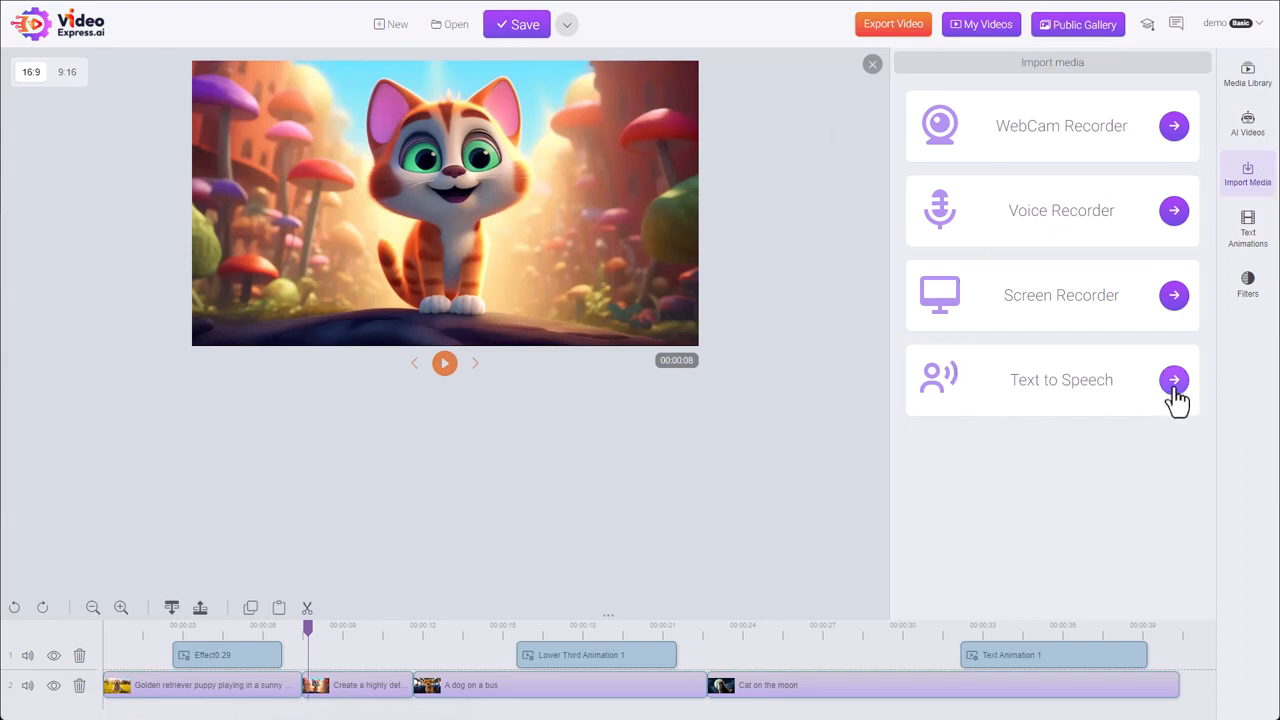
Step: Open Text to Speech and type the script 'If you're in need of a dentist…'
{"action": "left_click", "coordinate": [1173, 379]}
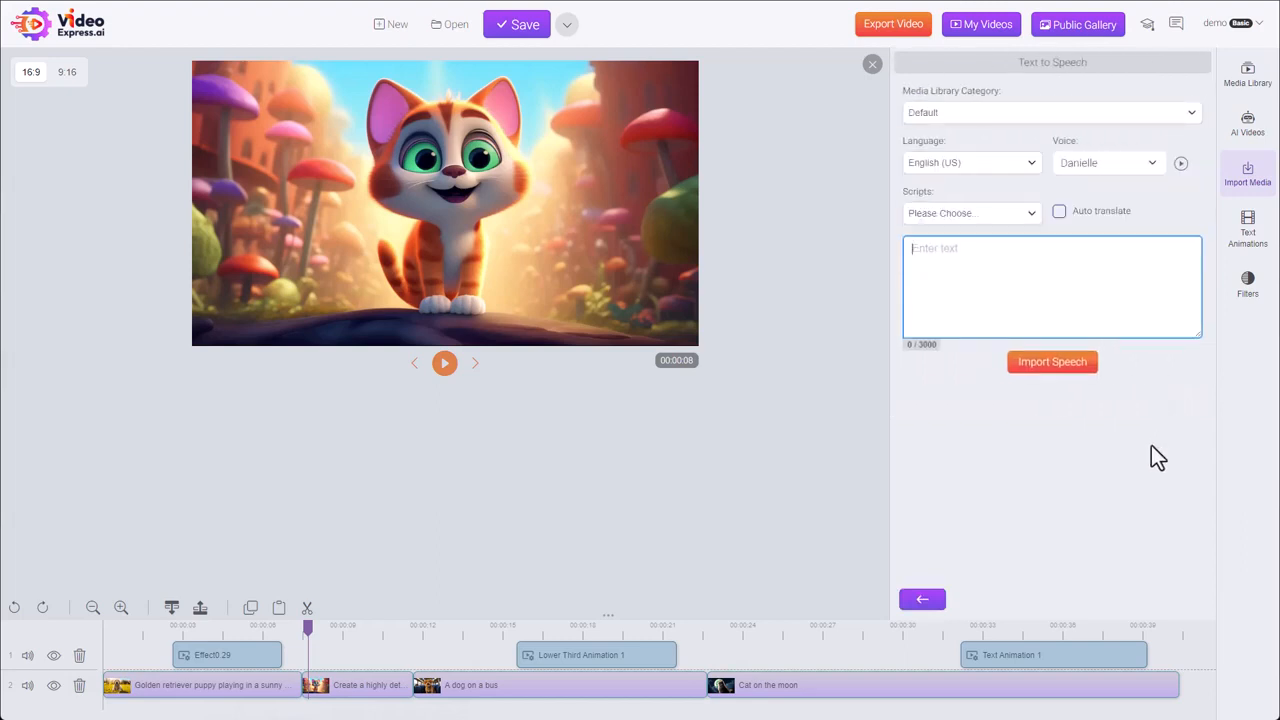
{"action": "mouse_move", "coordinate": [922, 118]}
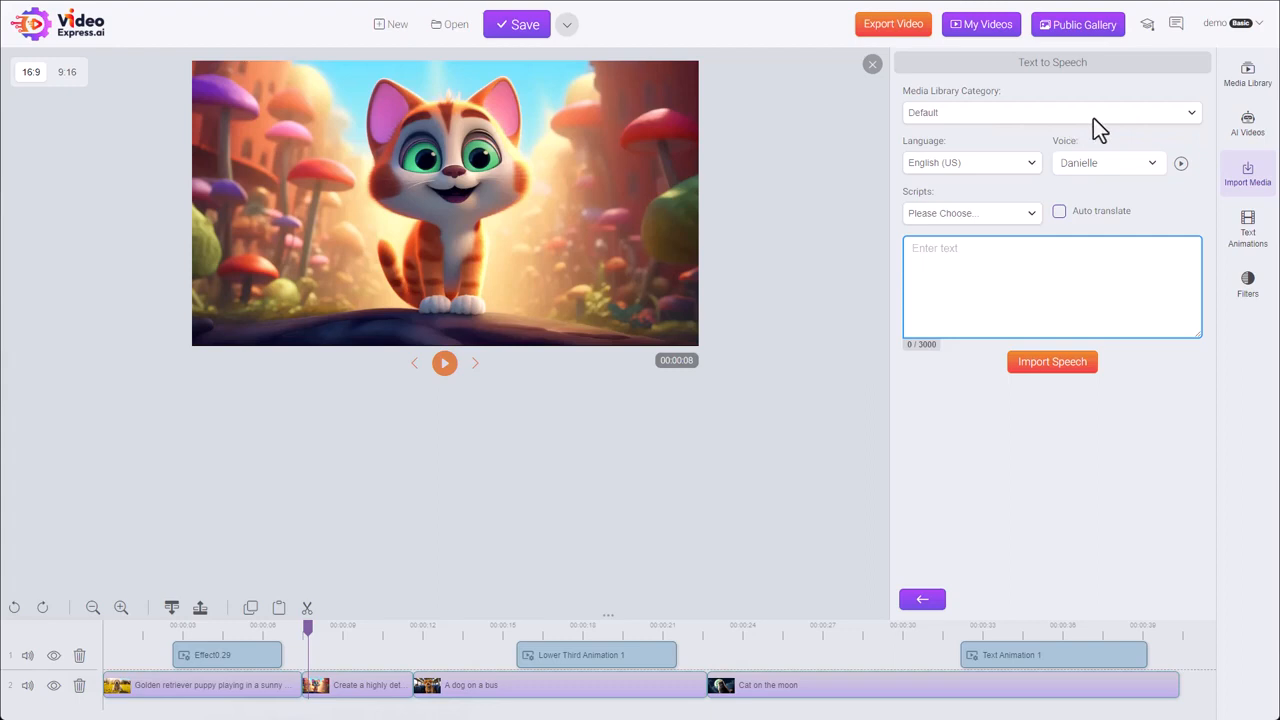
{"action": "mouse_move", "coordinate": [1185, 135]}
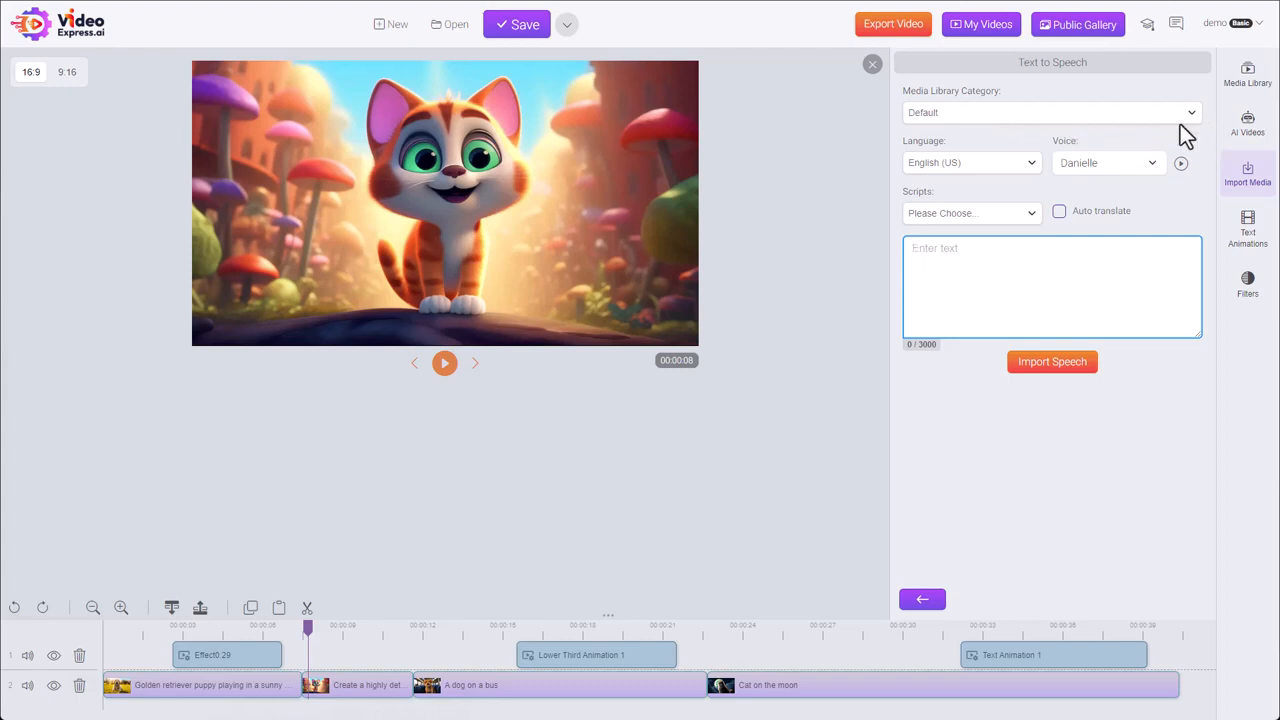
{"action": "left_click", "coordinate": [1052, 361]}
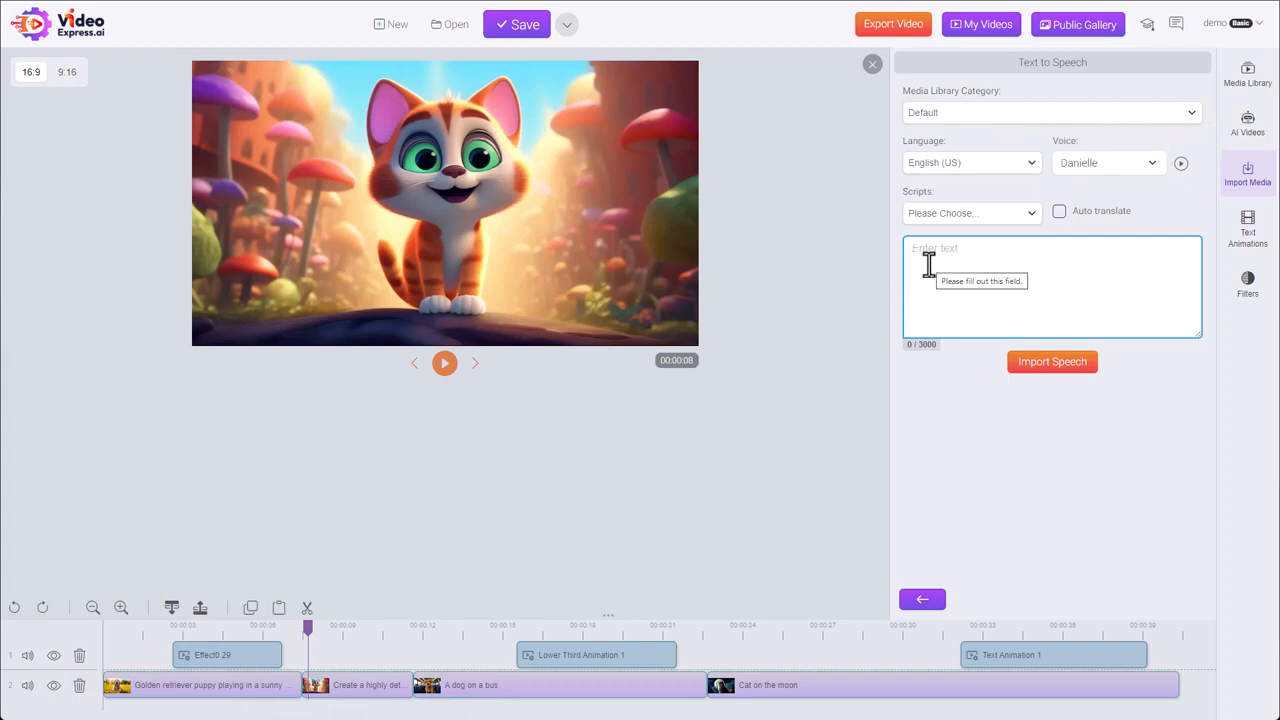
{"action": "left_click", "coordinate": [970, 212]}
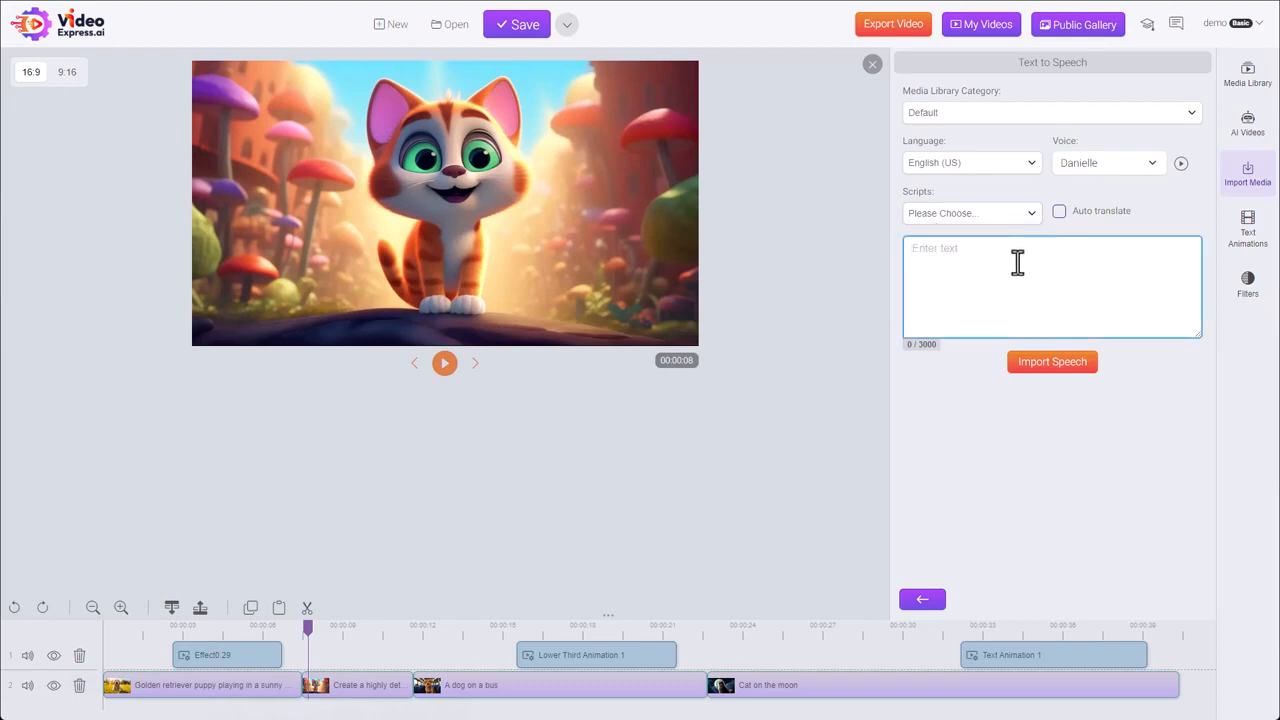
{"action": "type", "text": "If you're in need of a dentist you probably have a lot of questions, such as: \"Will my procedures hurt? Do you accept my insurance?\" Or even, \"Do you perform the advanced procedures that I need?\""}
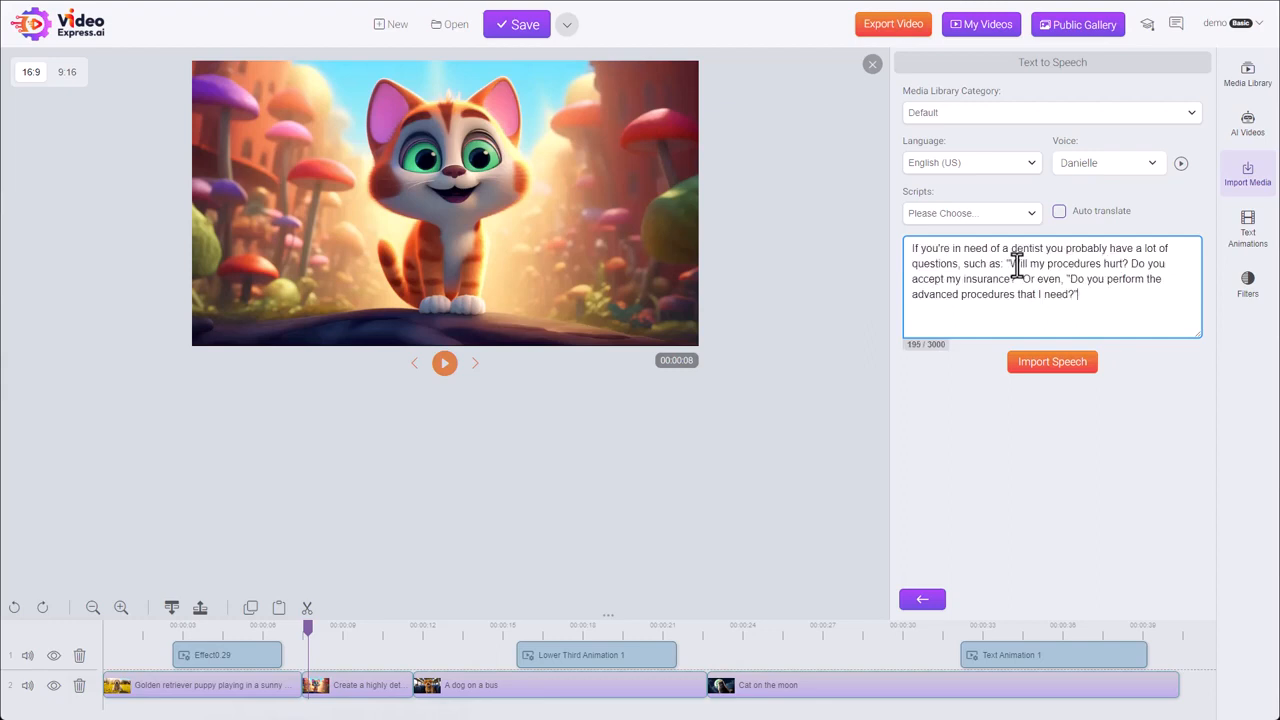
{"action": "mouse_move", "coordinate": [948, 172]}
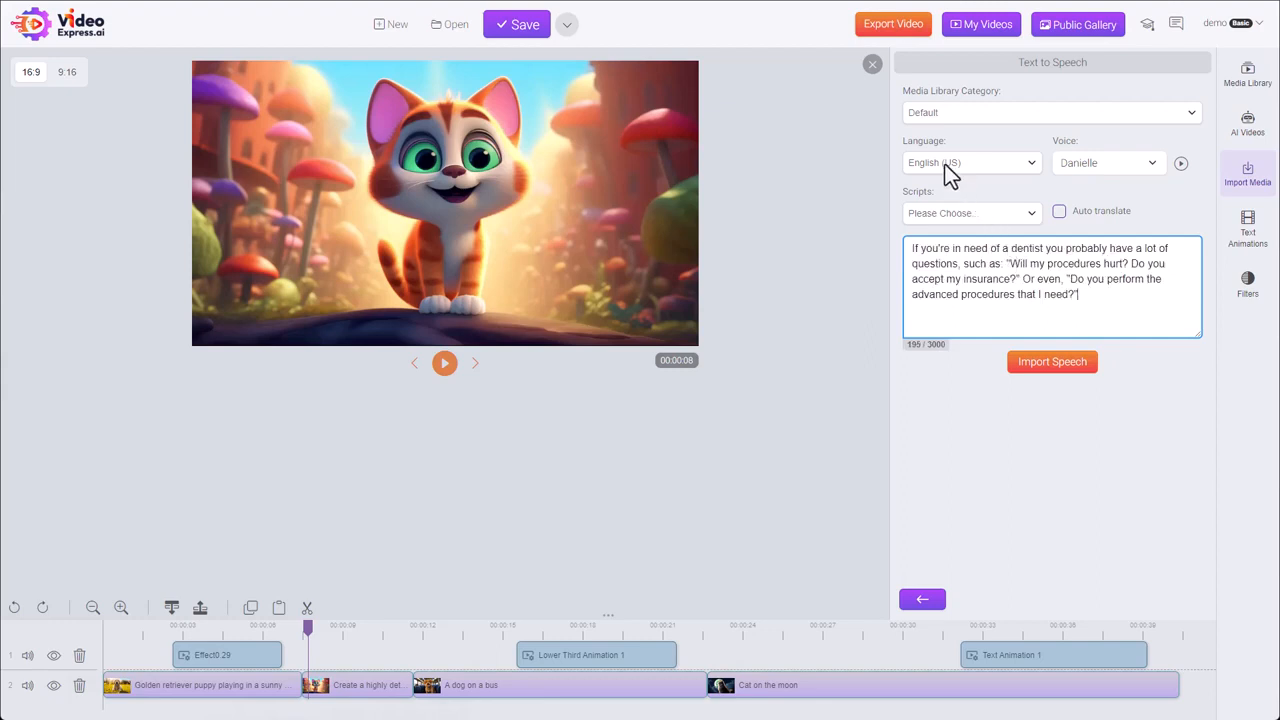
{"action": "left_click", "coordinate": [970, 162]}
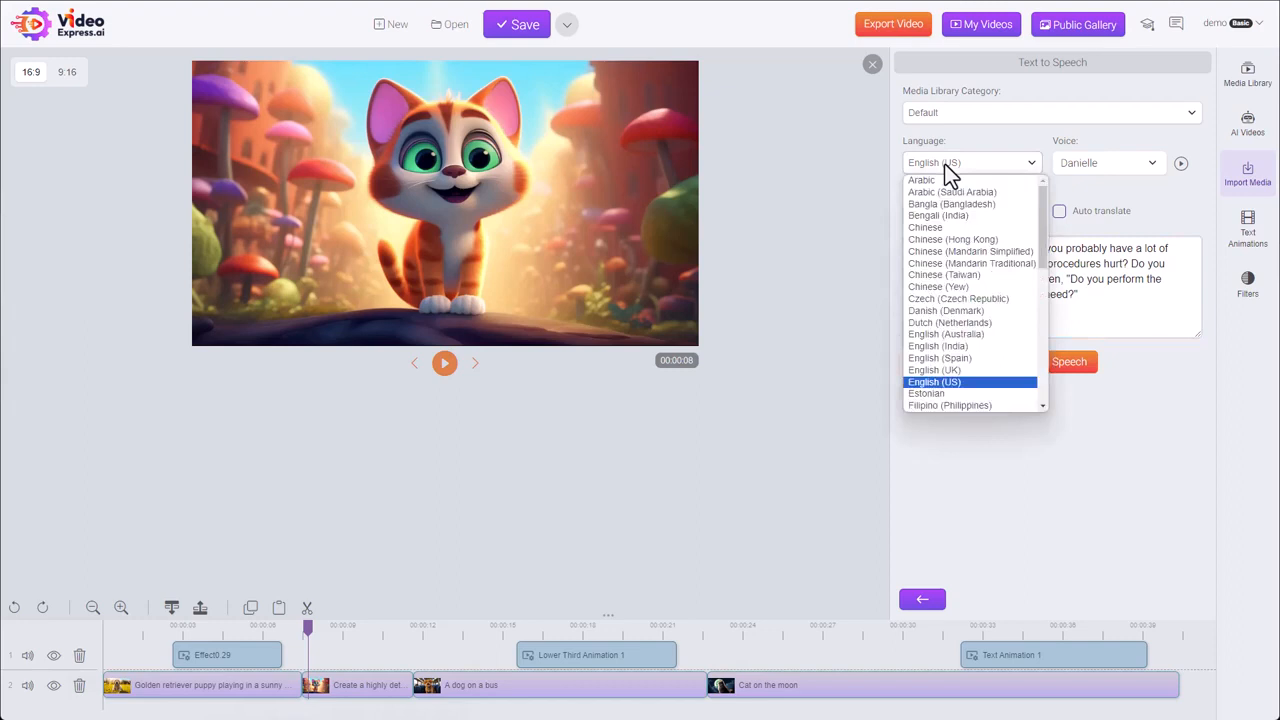
{"action": "mouse_move", "coordinate": [938, 346]}
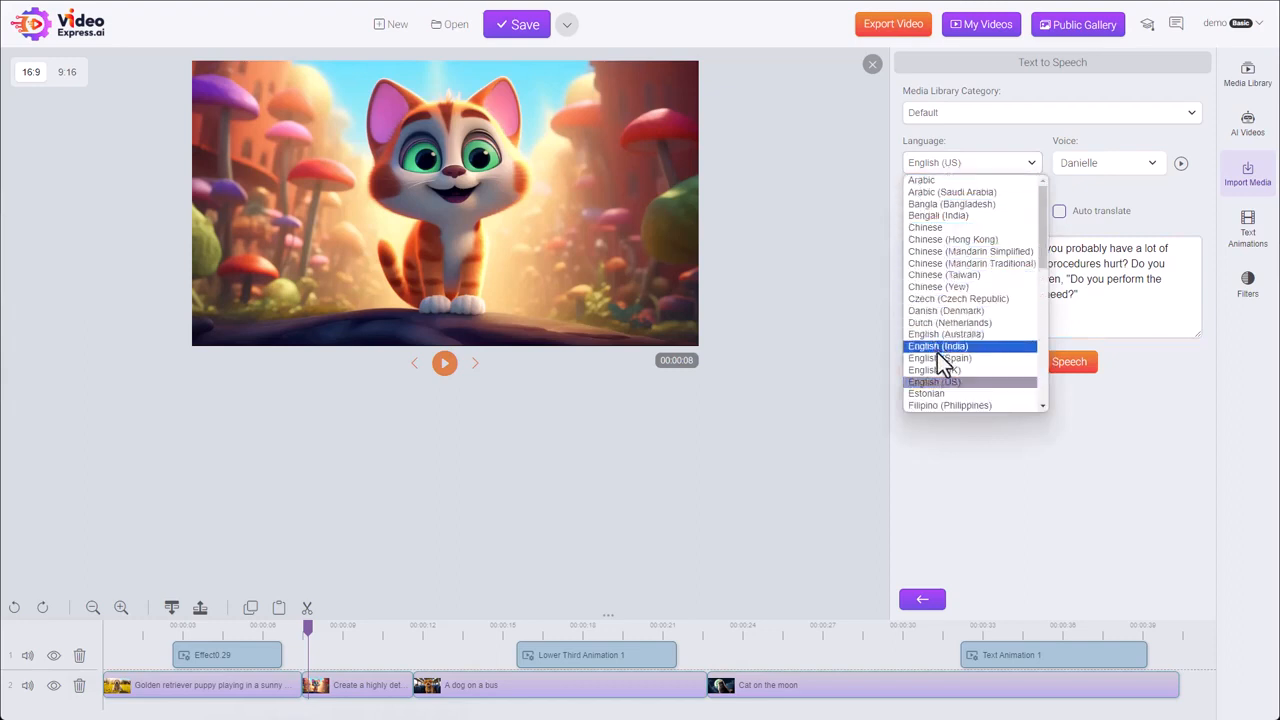
{"action": "mouse_move", "coordinate": [935, 370]}
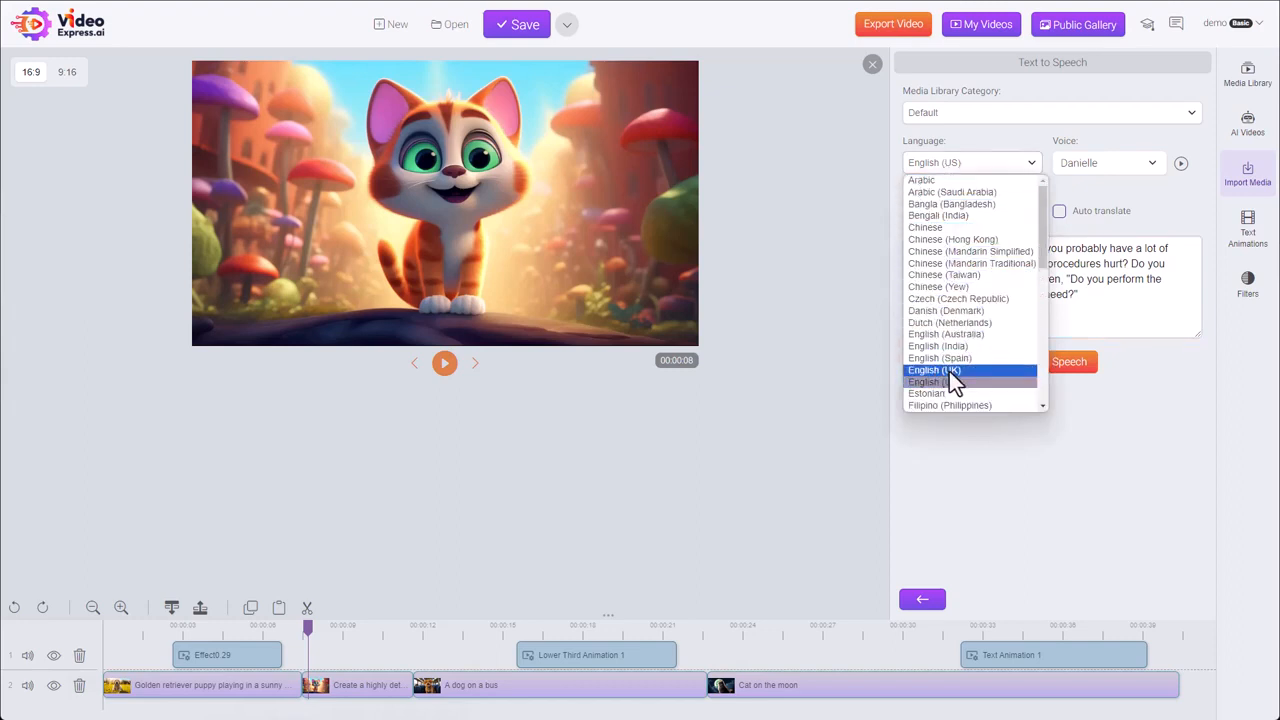
{"action": "scroll", "scroll_direction": "down", "scroll_amount": 3}
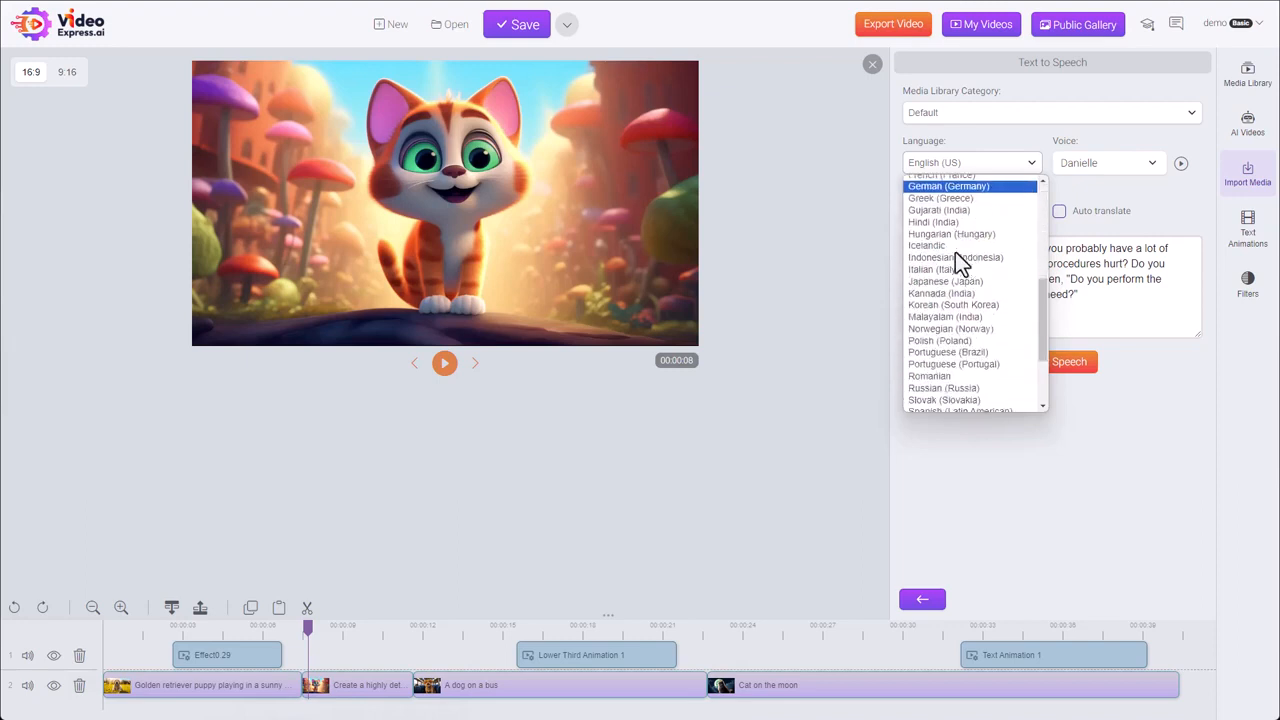
{"action": "scroll", "scroll_direction": "up", "scroll_amount": 3}
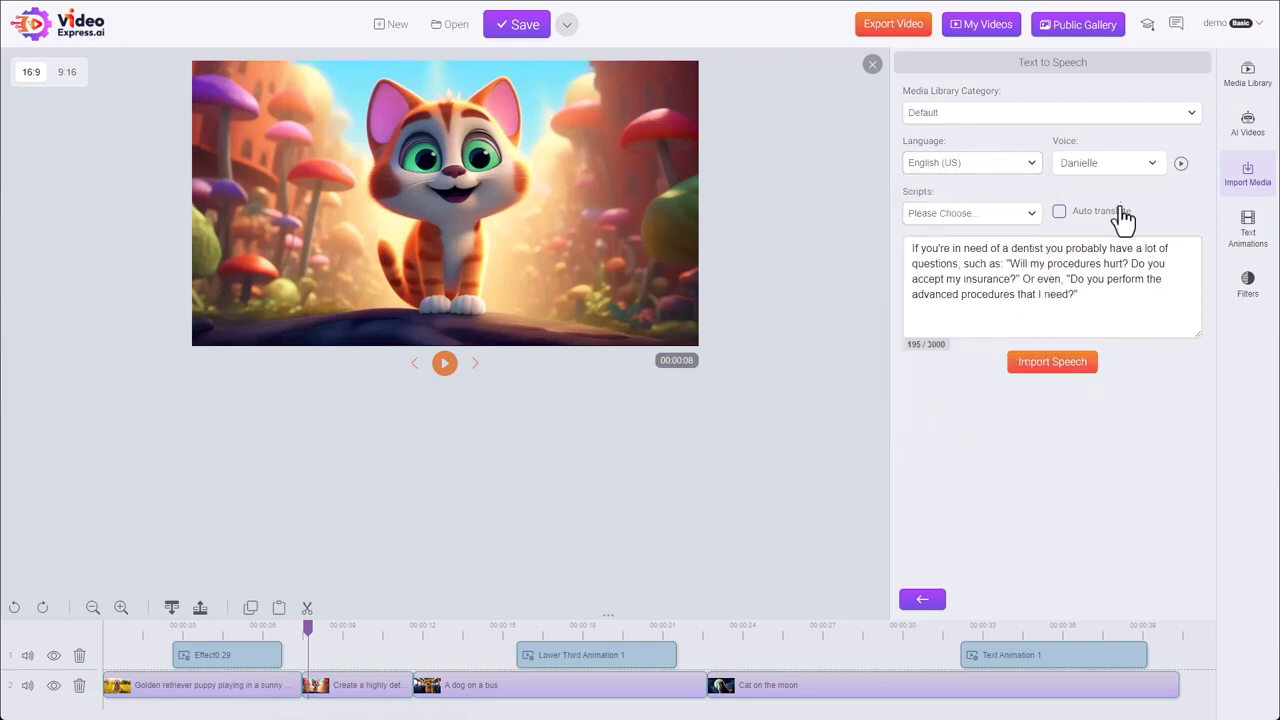
Step: Open the Voice dropdown beside Danielle and scroll through the available voices
{"action": "left_click", "coordinate": [1108, 162]}
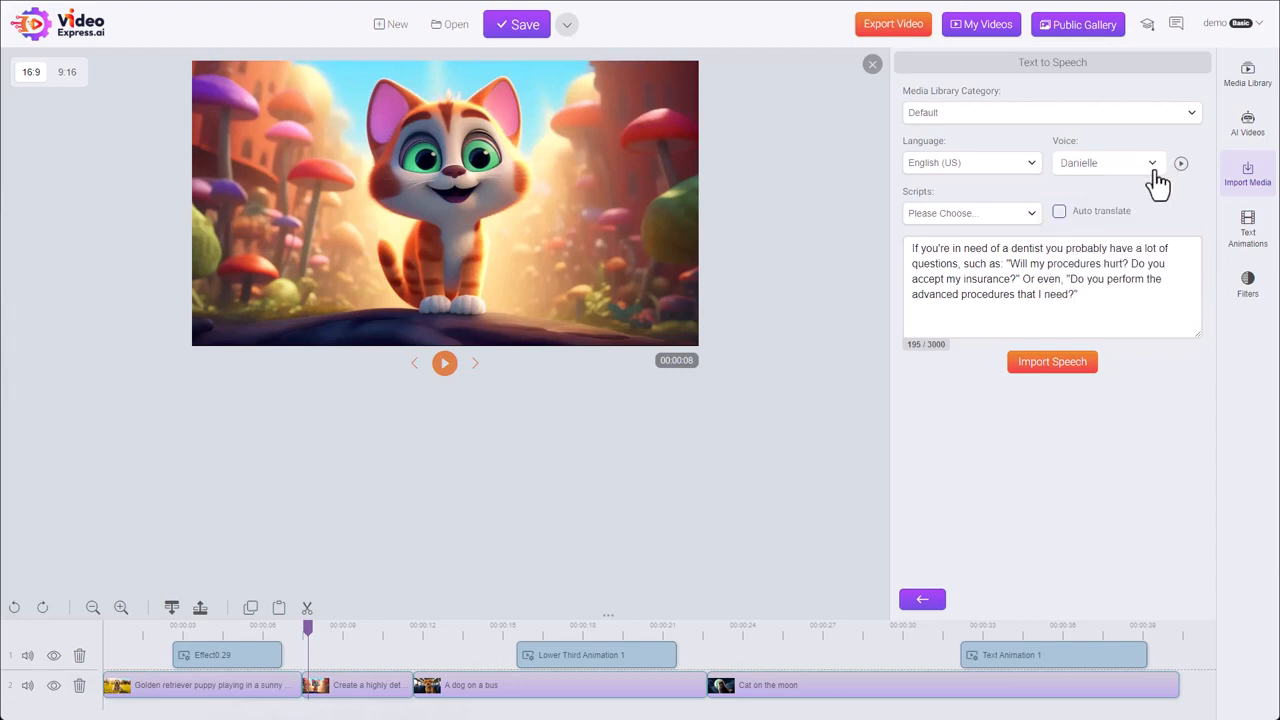
{"action": "mouse_move", "coordinate": [1181, 163]}
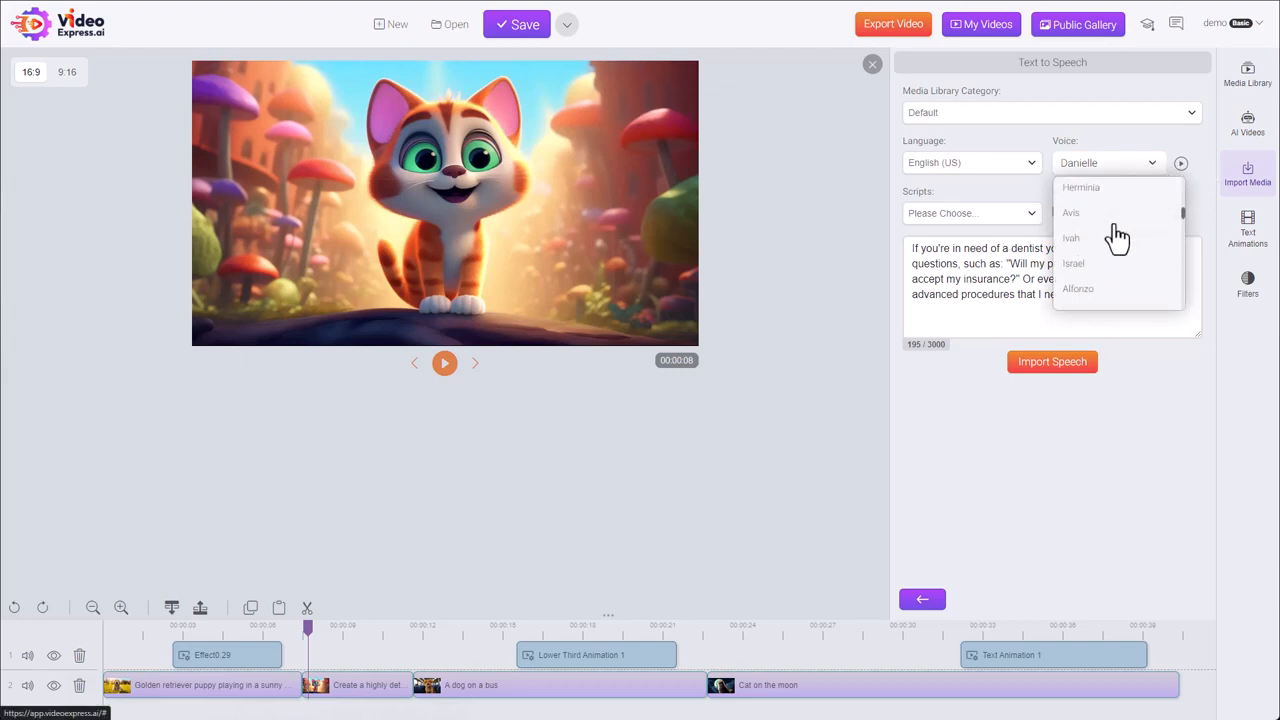
{"action": "scroll", "scroll_direction": "down", "scroll_amount": 3}
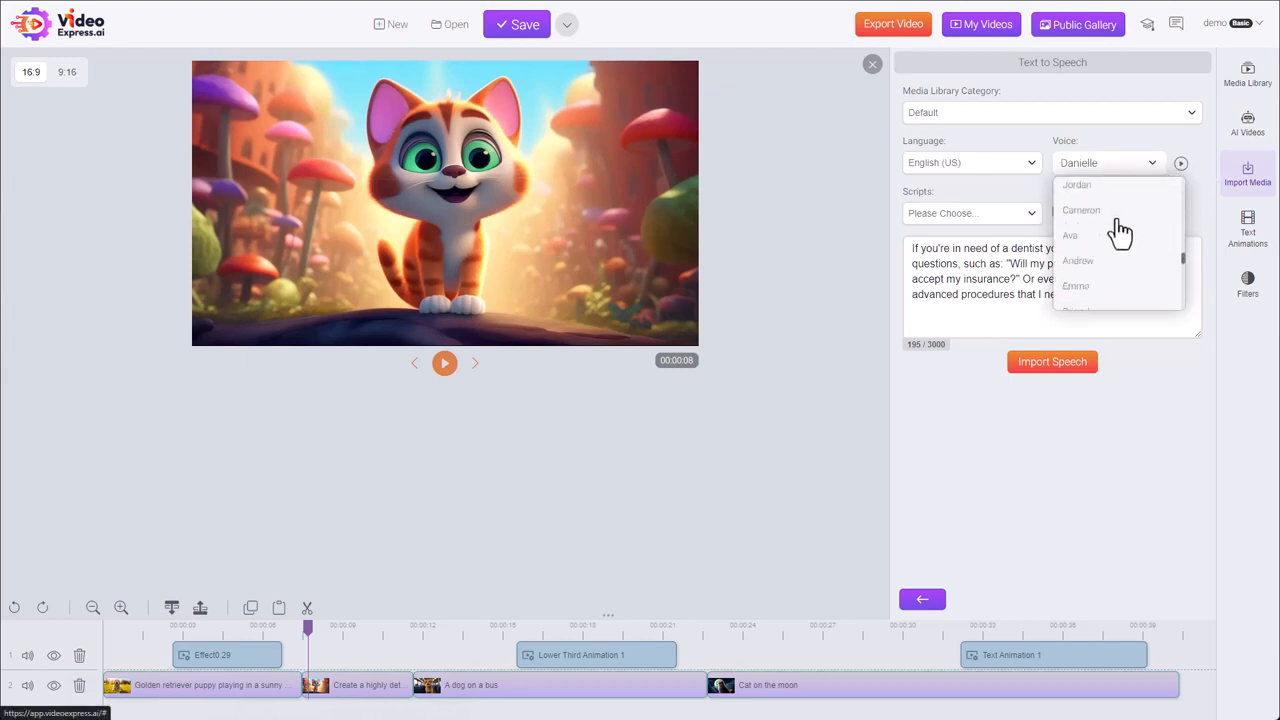
{"action": "scroll", "scroll_direction": "down", "scroll_amount": 3}
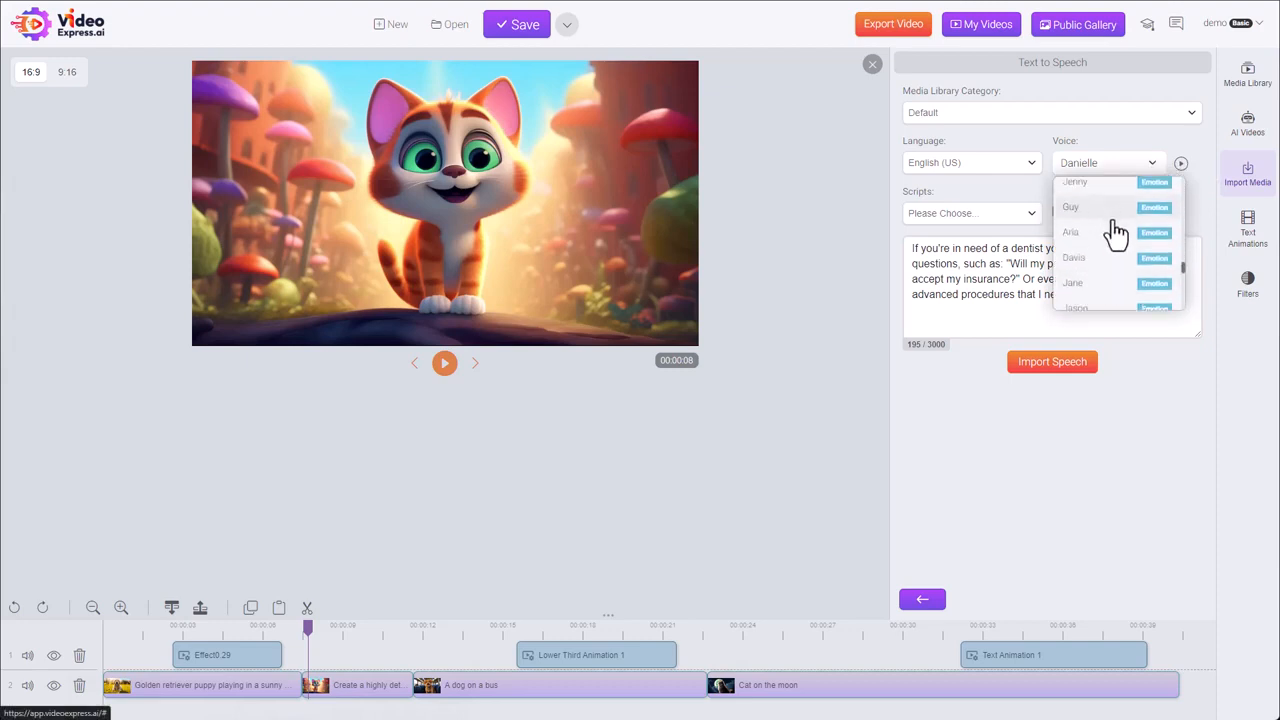
{"action": "mouse_move", "coordinate": [1093, 220]}
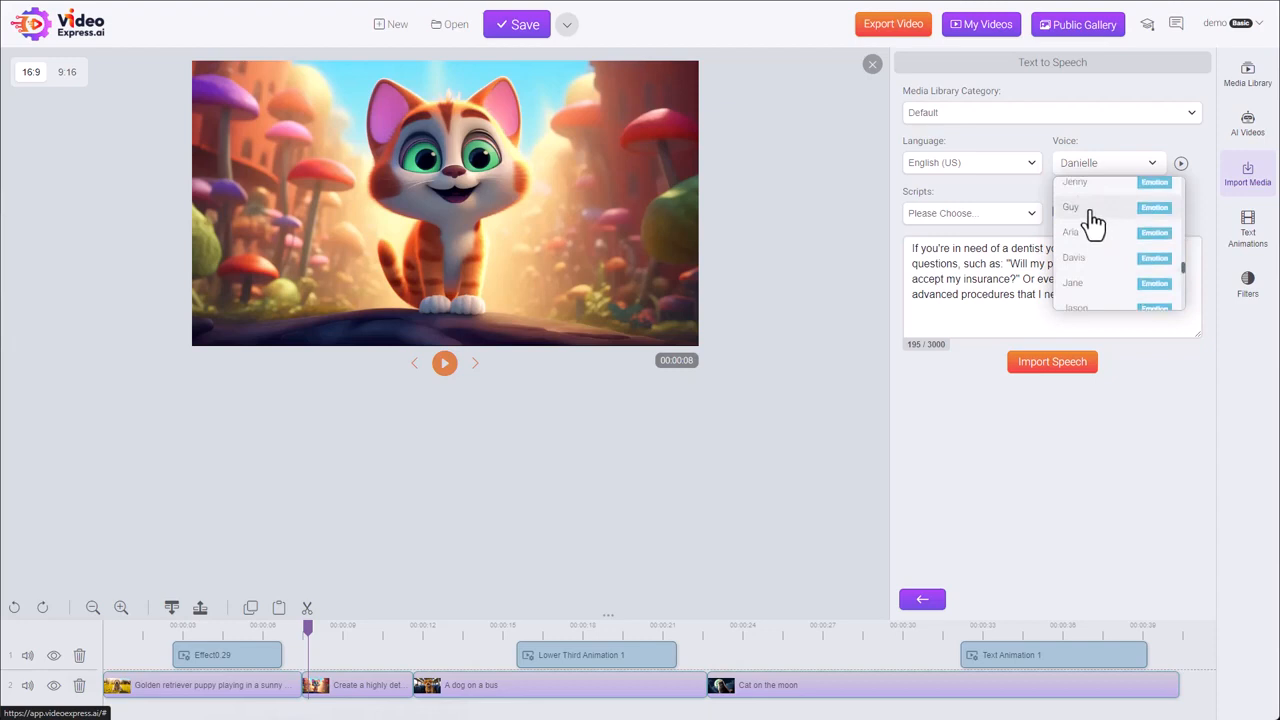
Step: Select the Guy voice and preview a sample of its current emotion
{"action": "left_click", "coordinate": [1071, 207]}
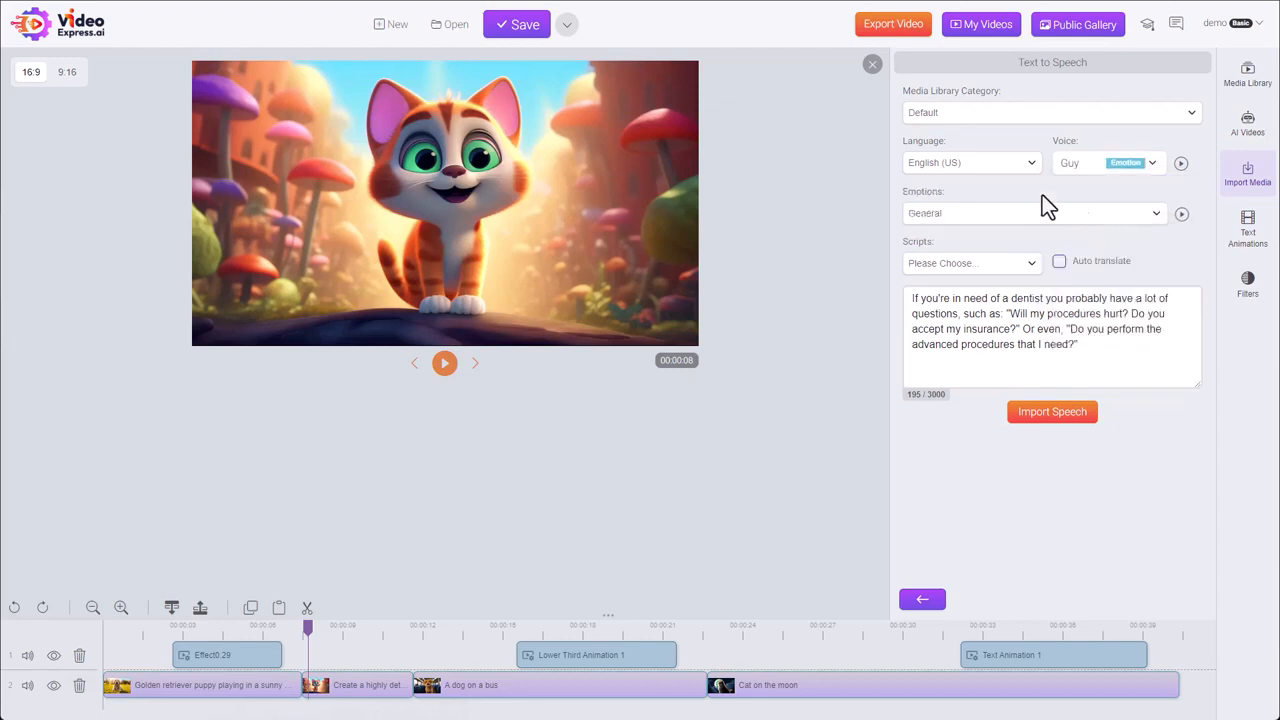
{"action": "left_click", "coordinate": [1033, 212]}
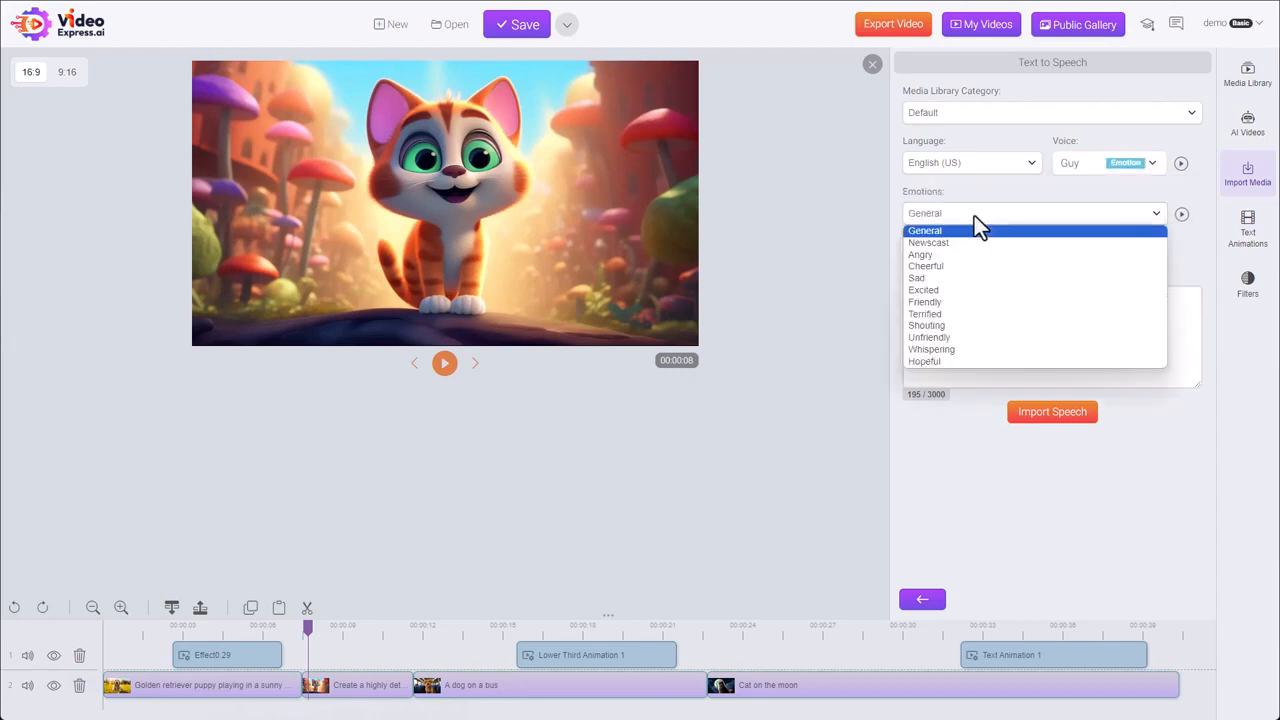
{"action": "left_click", "coordinate": [925, 231]}
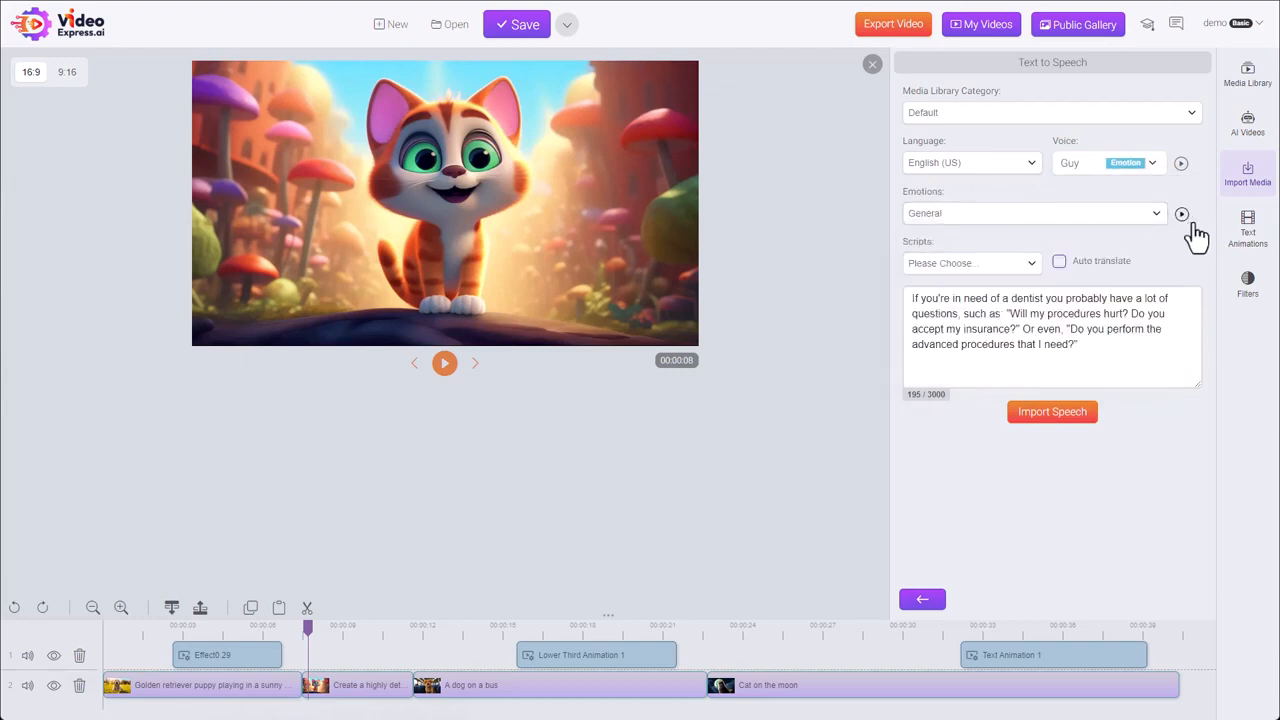
{"action": "mouse_move", "coordinate": [1185, 228]}
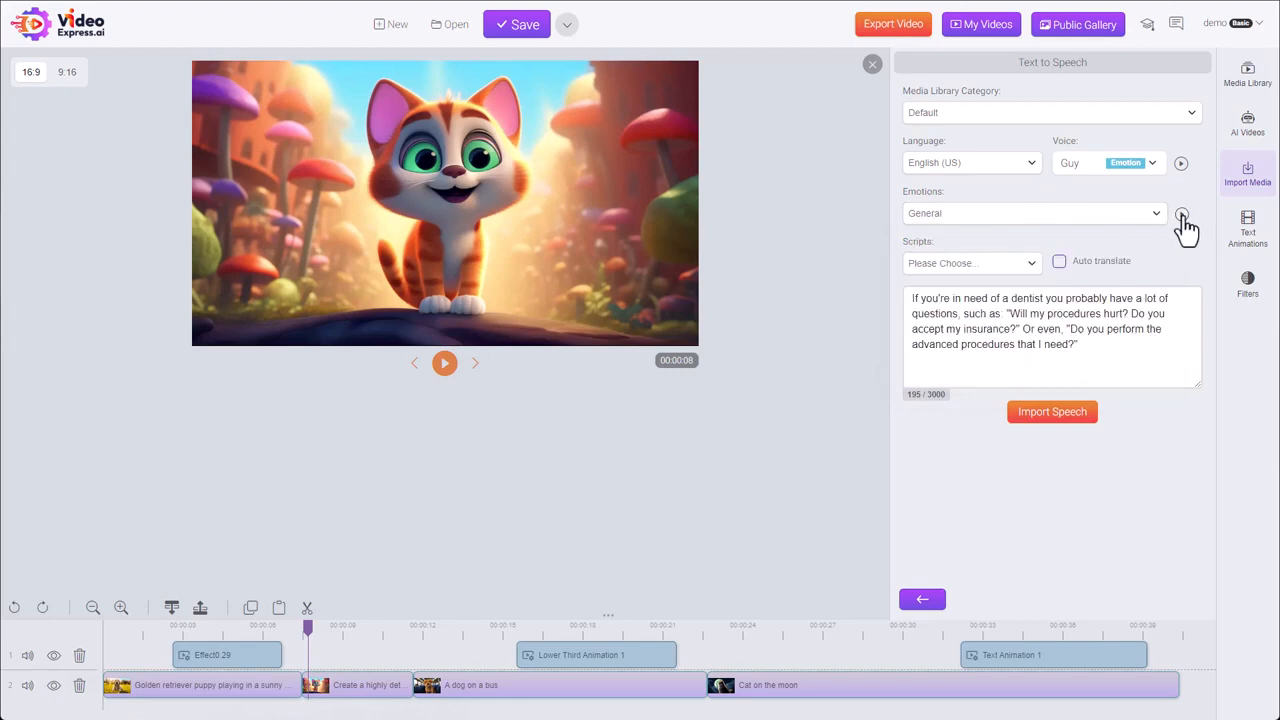
{"action": "mouse_move", "coordinate": [1170, 225]}
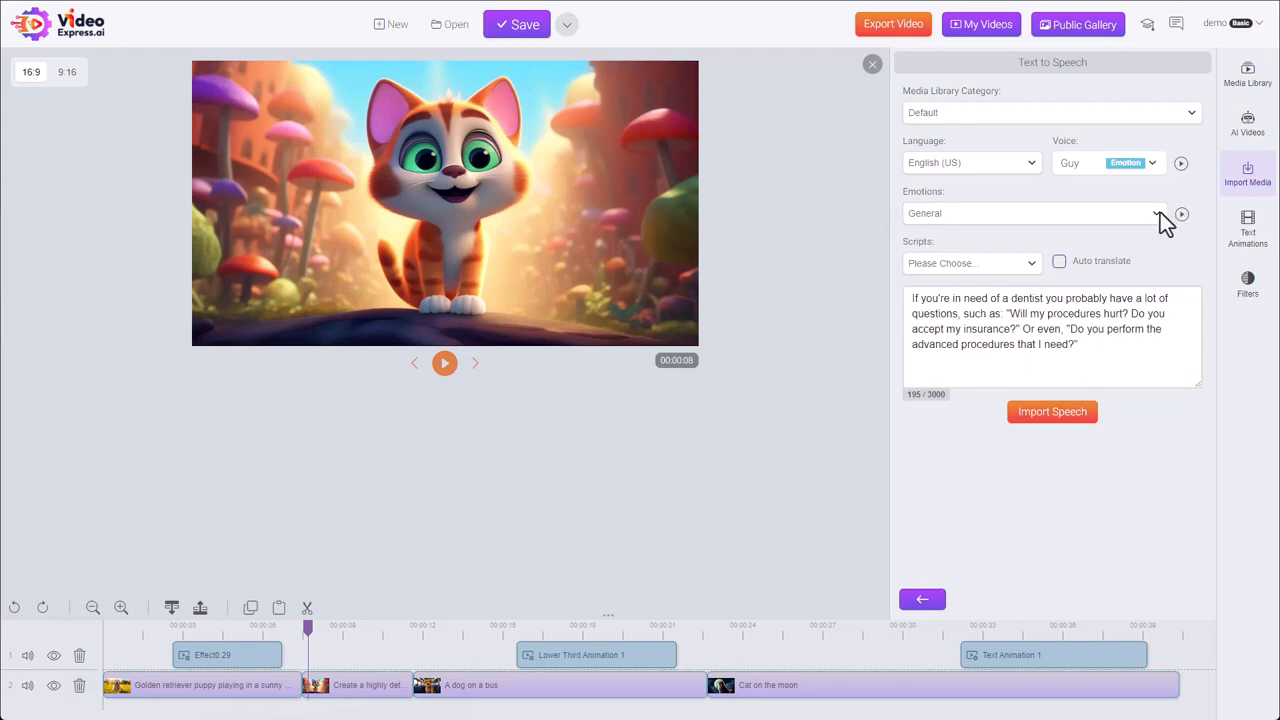
Step: Try several emotions for the Guy voice and settle on Angry
{"action": "left_click", "coordinate": [1033, 213]}
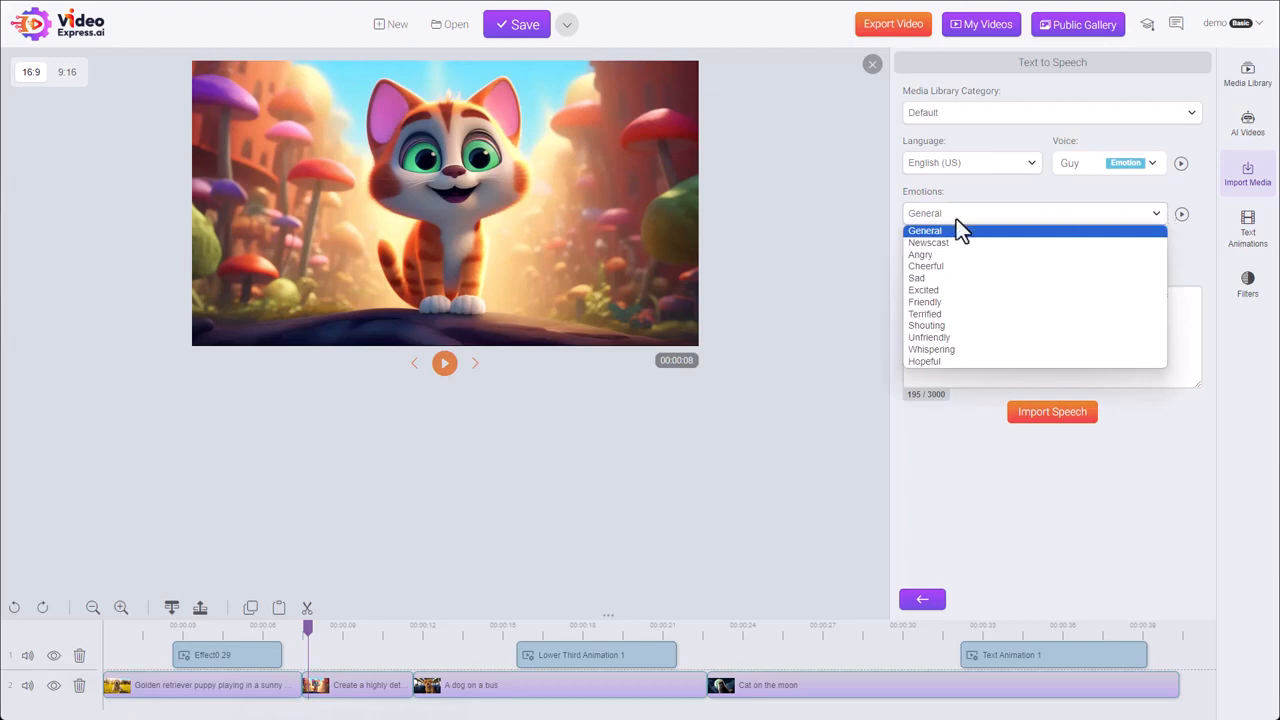
{"action": "left_click", "coordinate": [925, 313]}
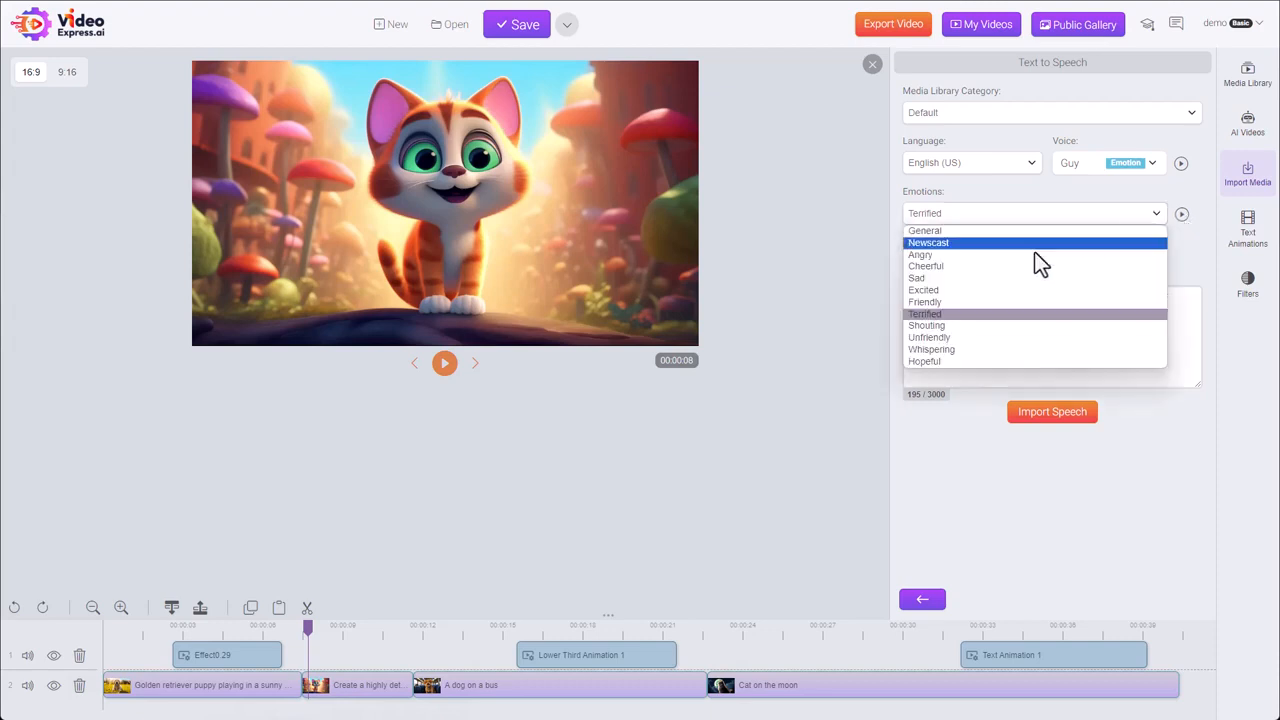
{"action": "left_click", "coordinate": [929, 352]}
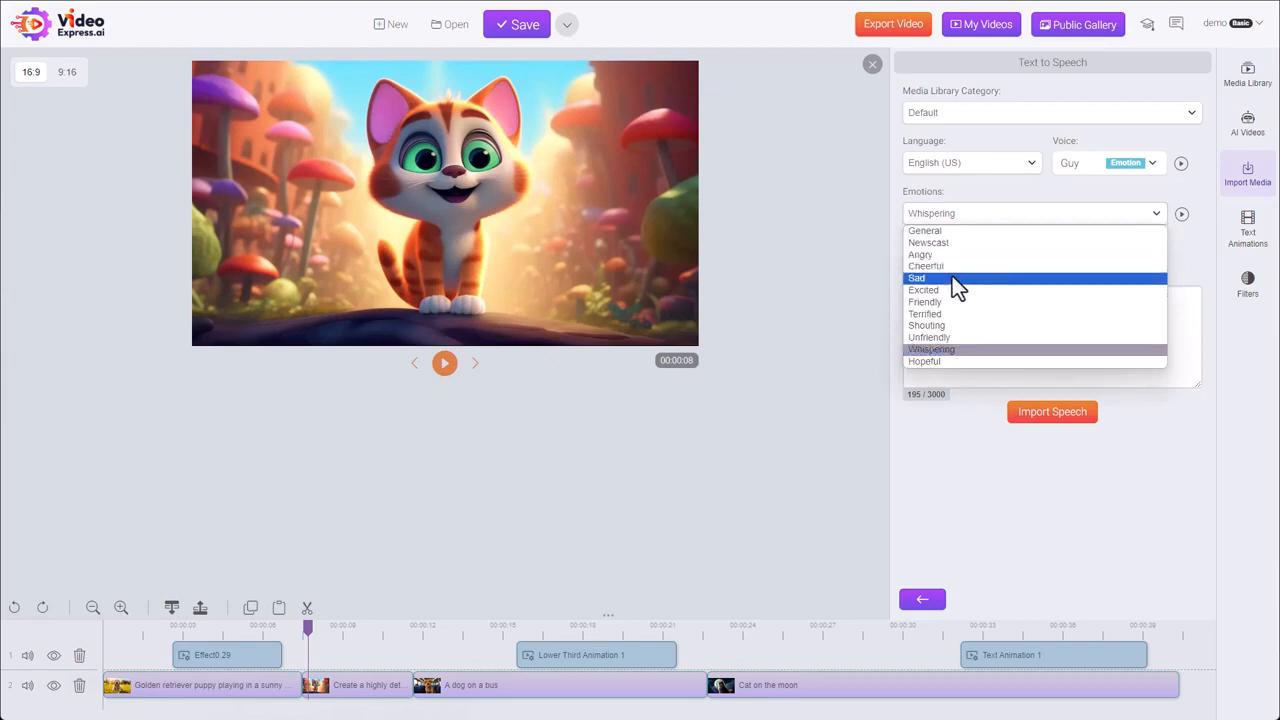
{"action": "left_click", "coordinate": [924, 290]}
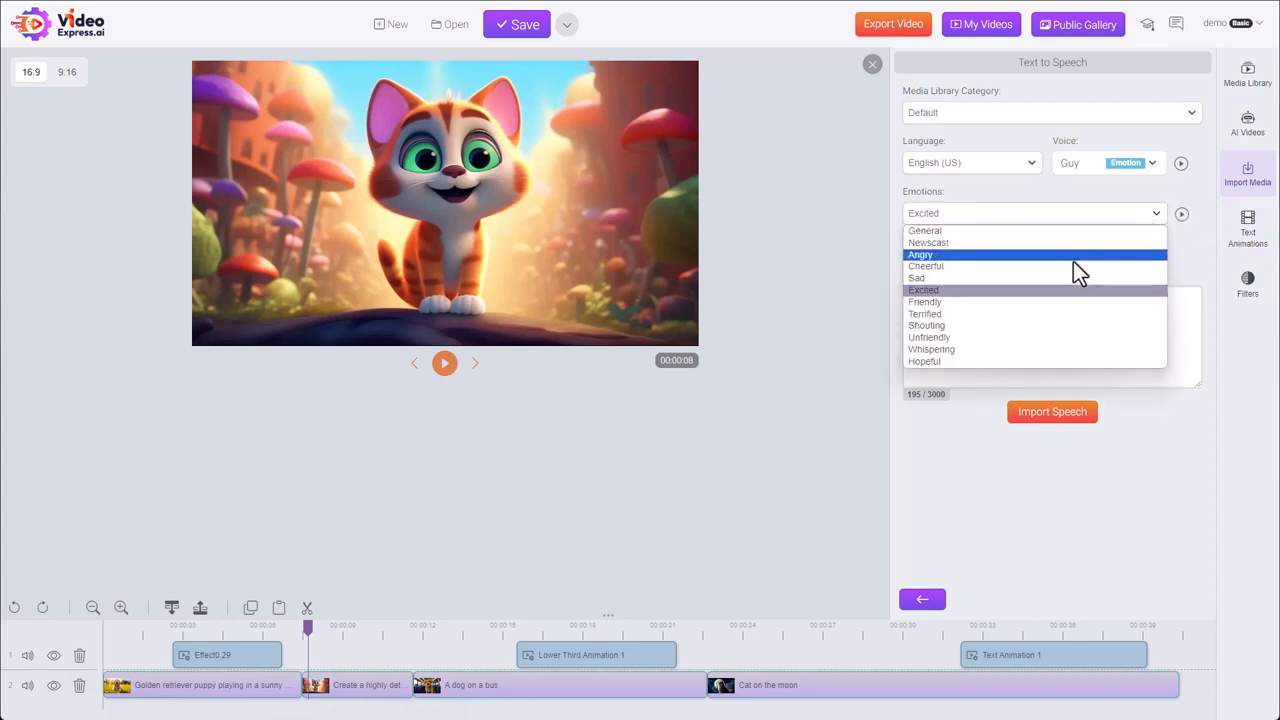
{"action": "left_click", "coordinate": [920, 254]}
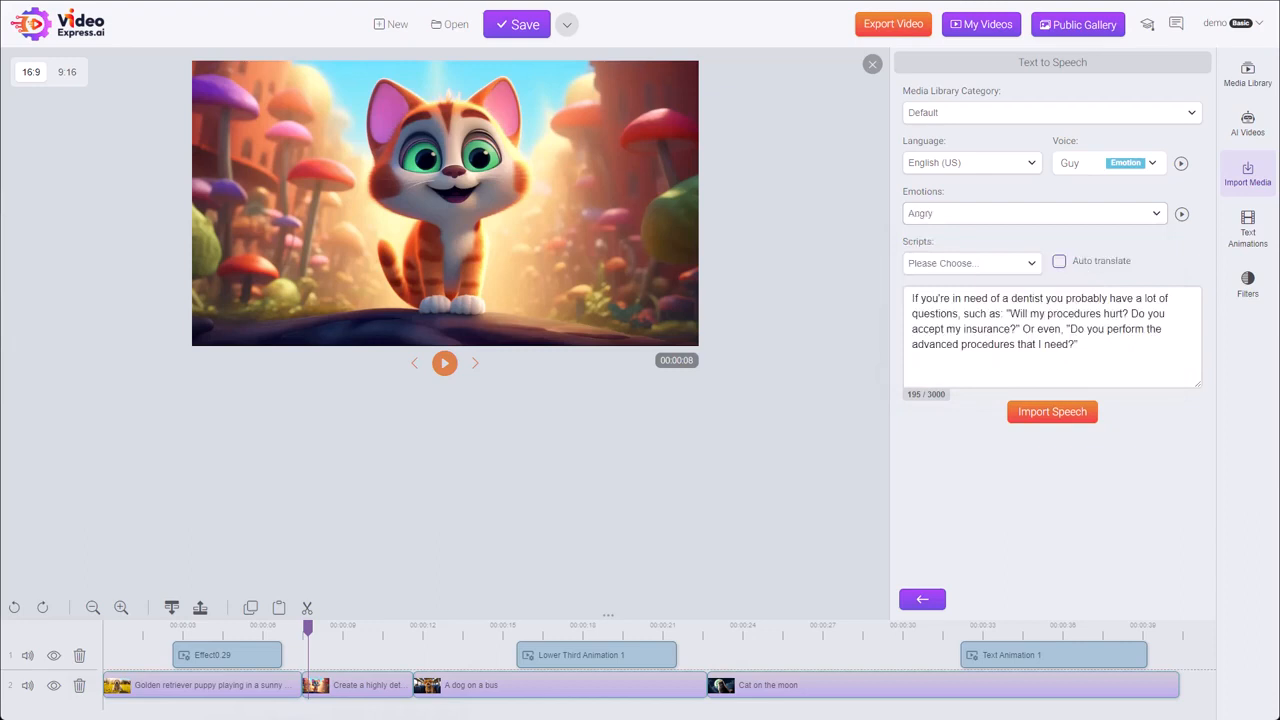
{"action": "mouse_move", "coordinate": [1060, 268]}
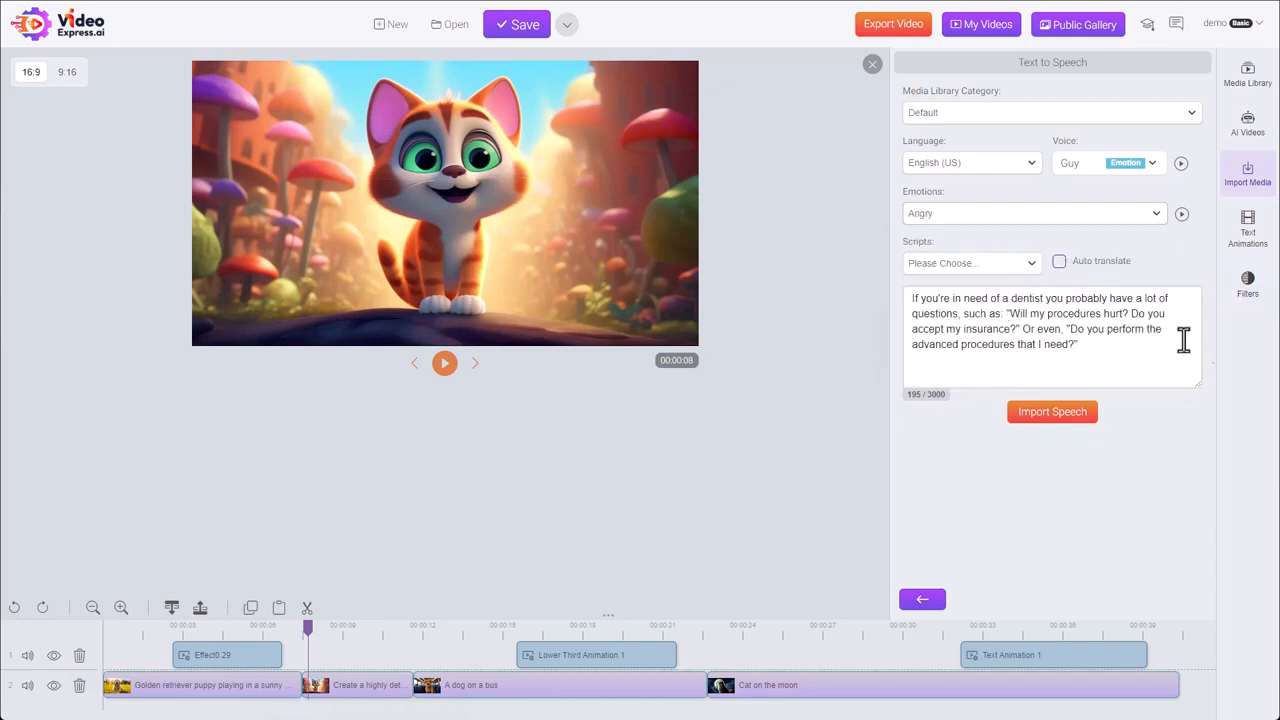
Step: Set the speech language to German (Germany) with Tanja as the voice
{"action": "left_click", "coordinate": [970, 162]}
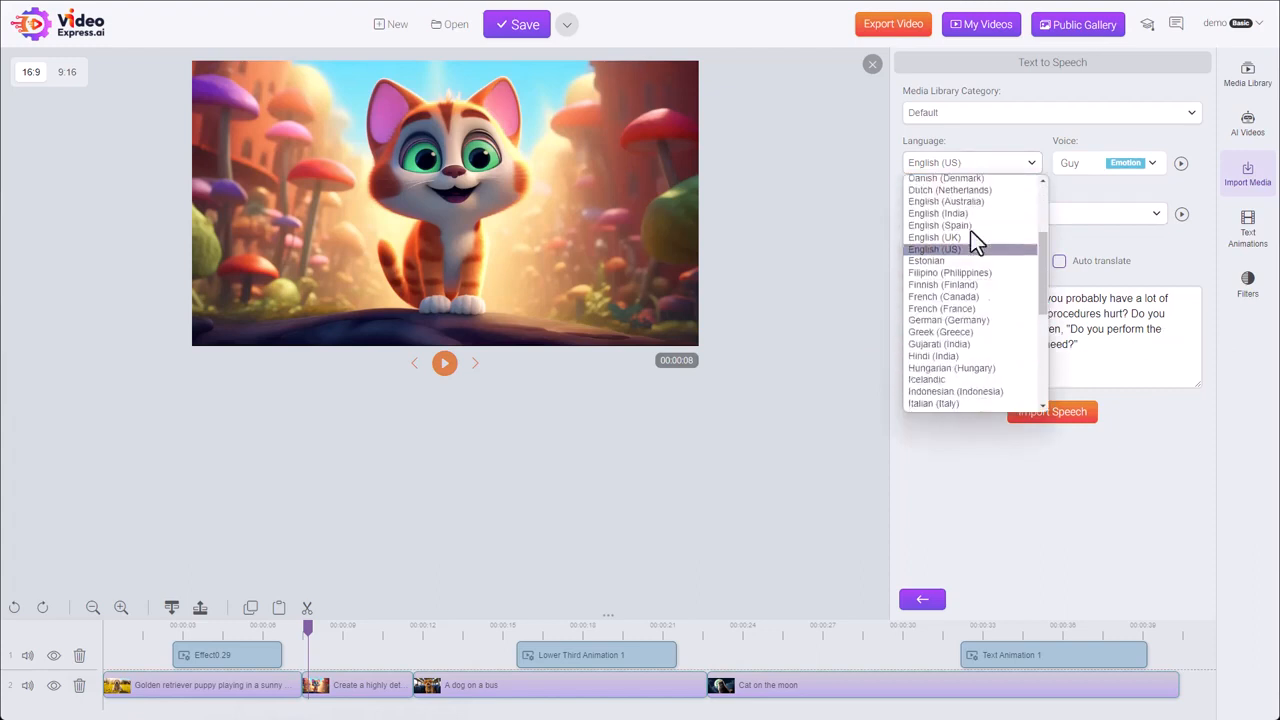
{"action": "scroll", "scroll_direction": "down", "scroll_amount": 3}
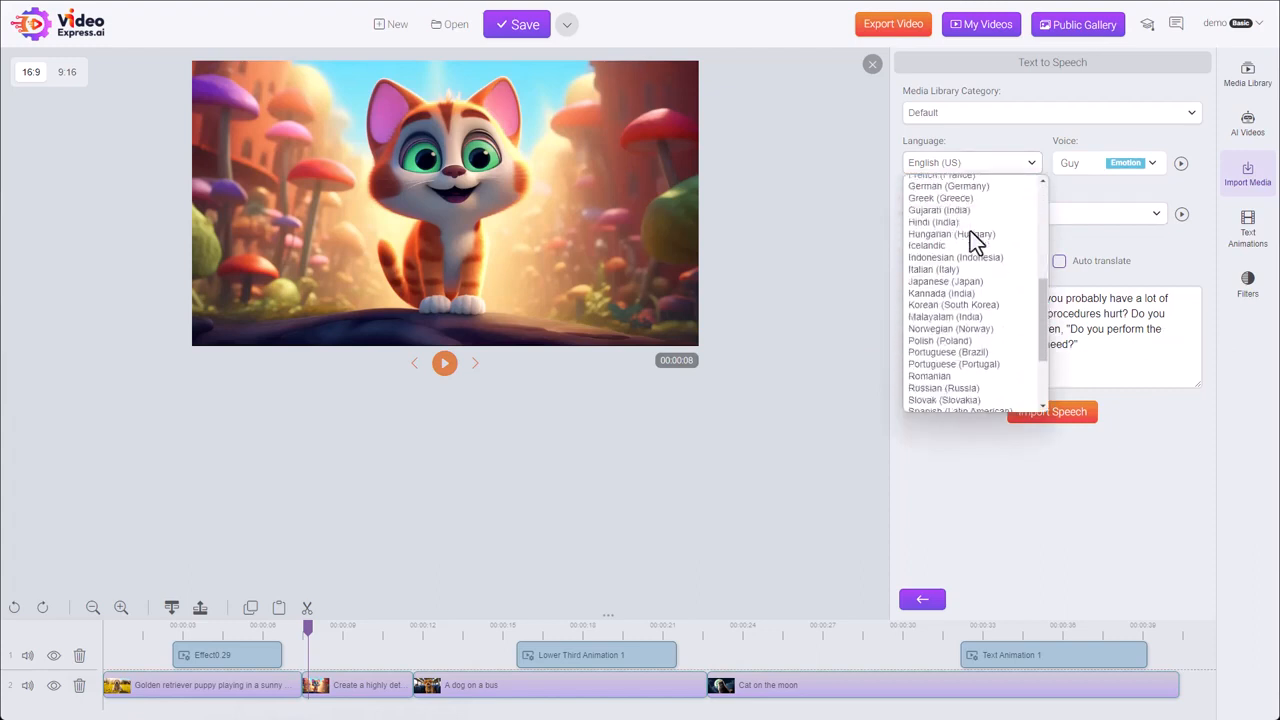
{"action": "left_click", "coordinate": [948, 186]}
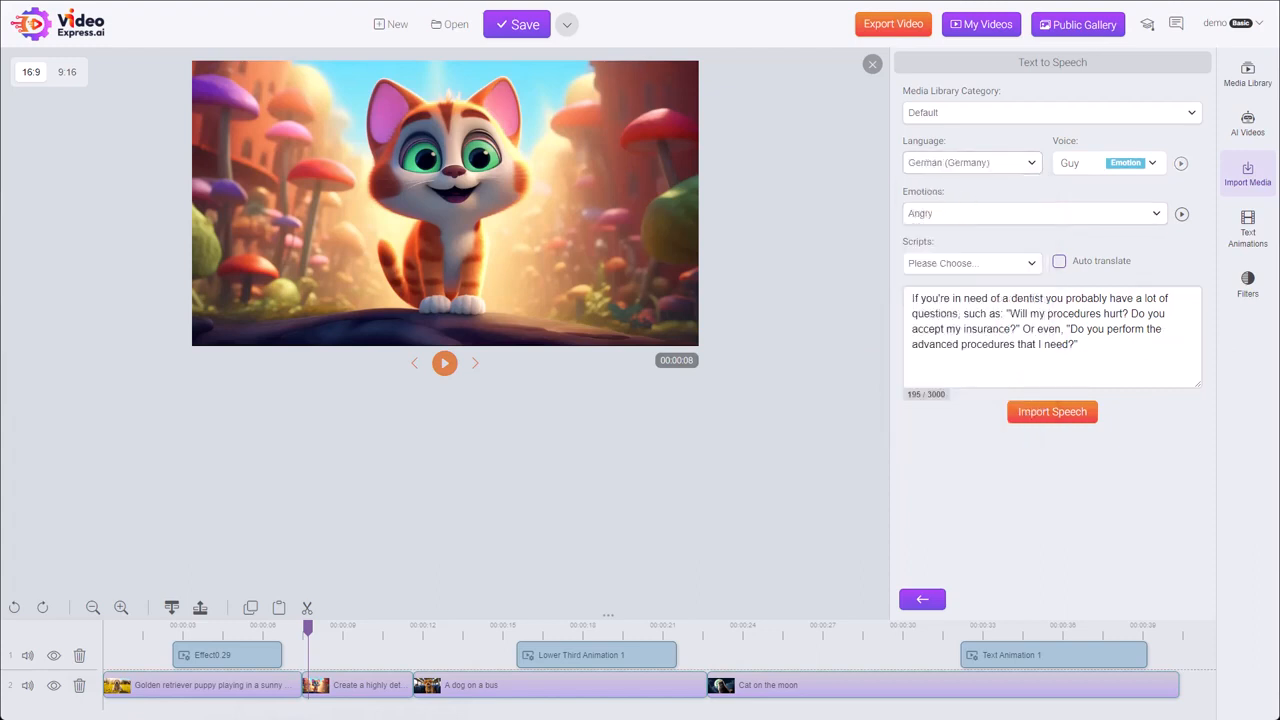
{"action": "left_click", "coordinate": [1105, 162]}
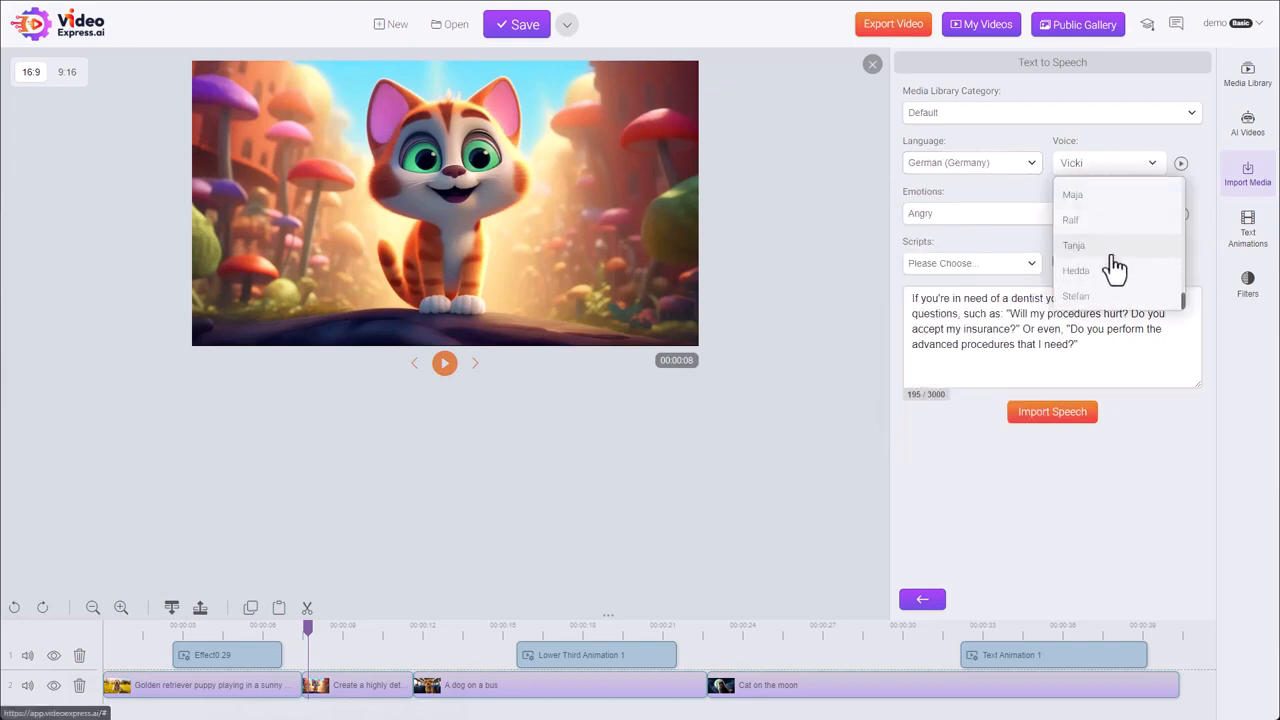
{"action": "left_click", "coordinate": [1074, 245]}
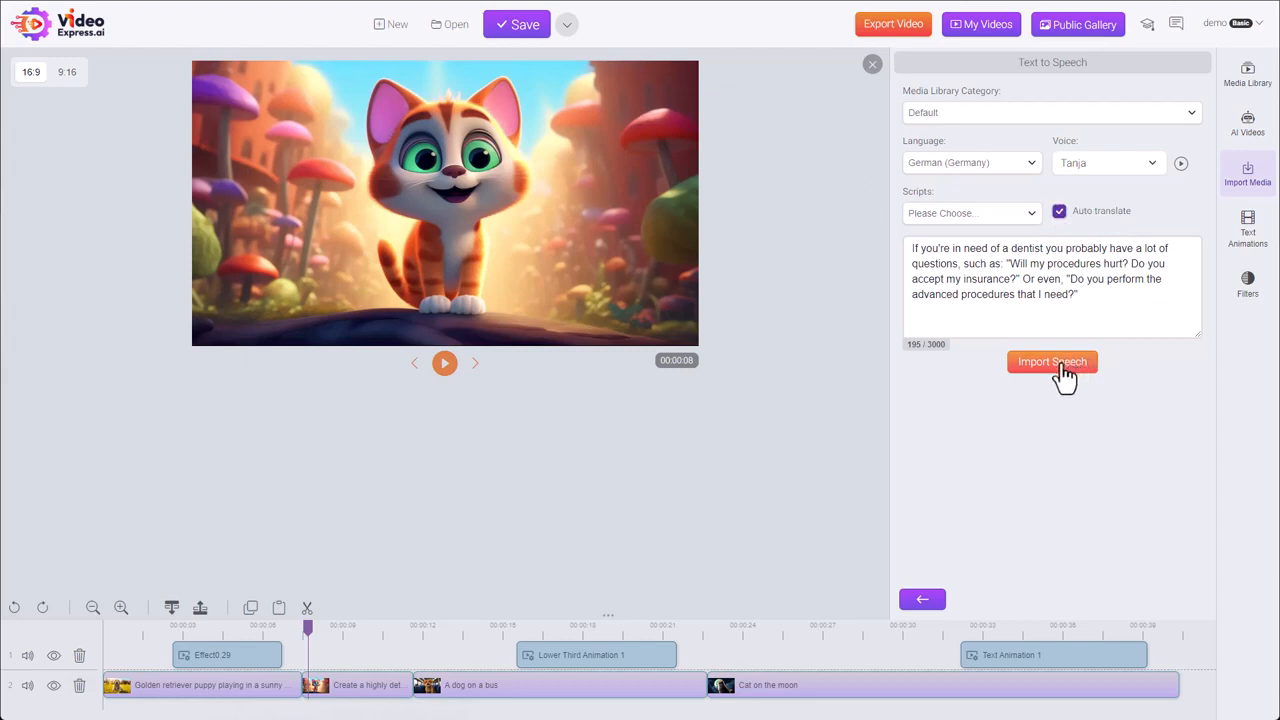
Step: Generate the 17-second German Tanja clip, then play and pause it
{"action": "left_click", "coordinate": [1052, 361]}
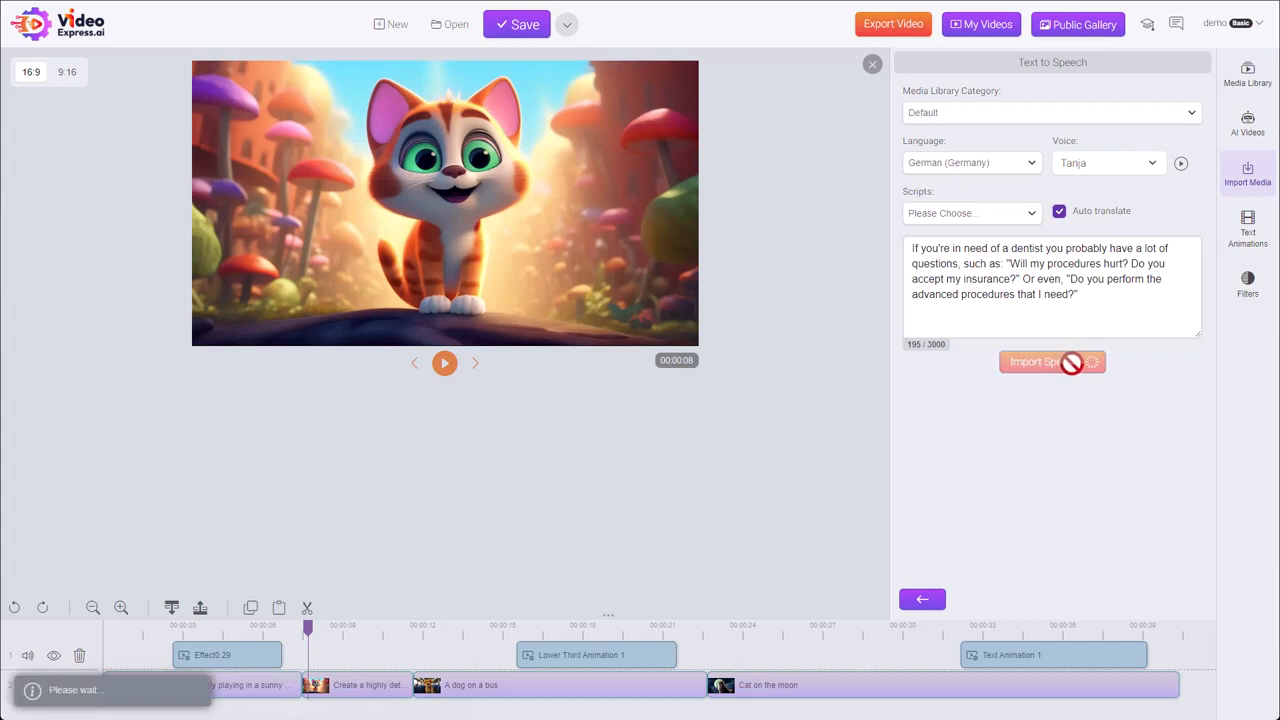
{"action": "left_click", "coordinate": [1052, 361]}
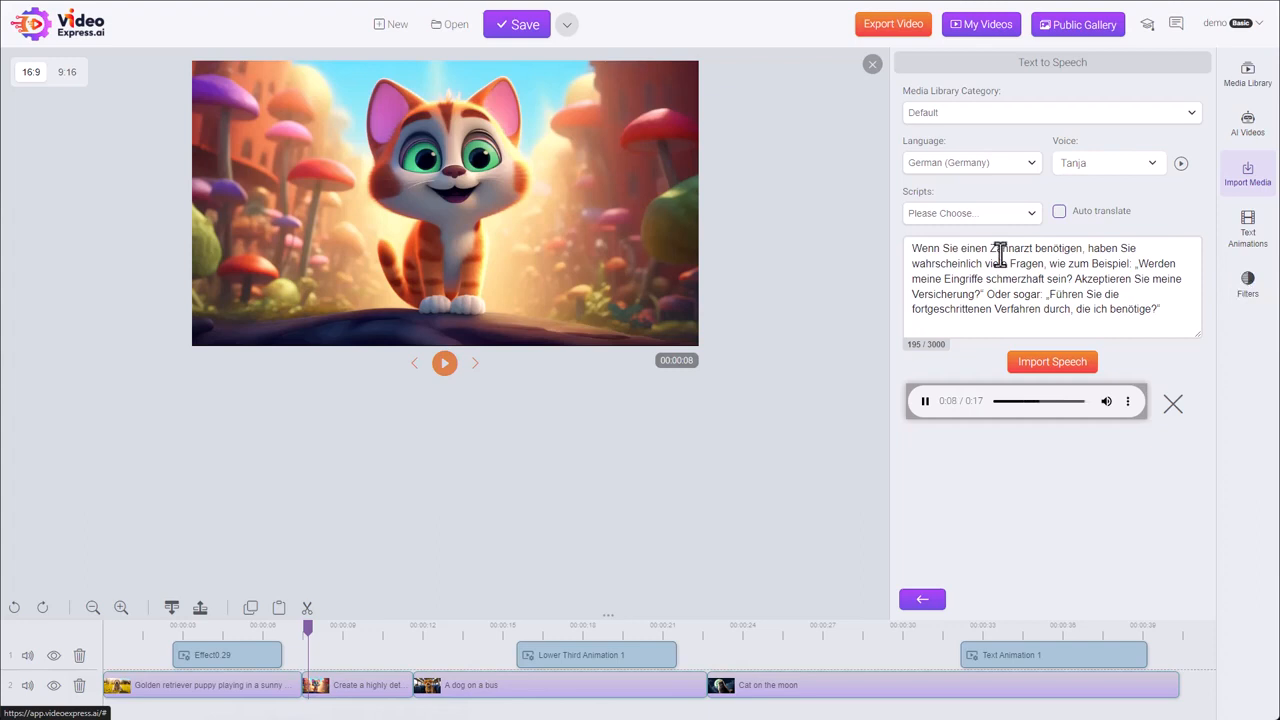
{"action": "left_click", "coordinate": [924, 401]}
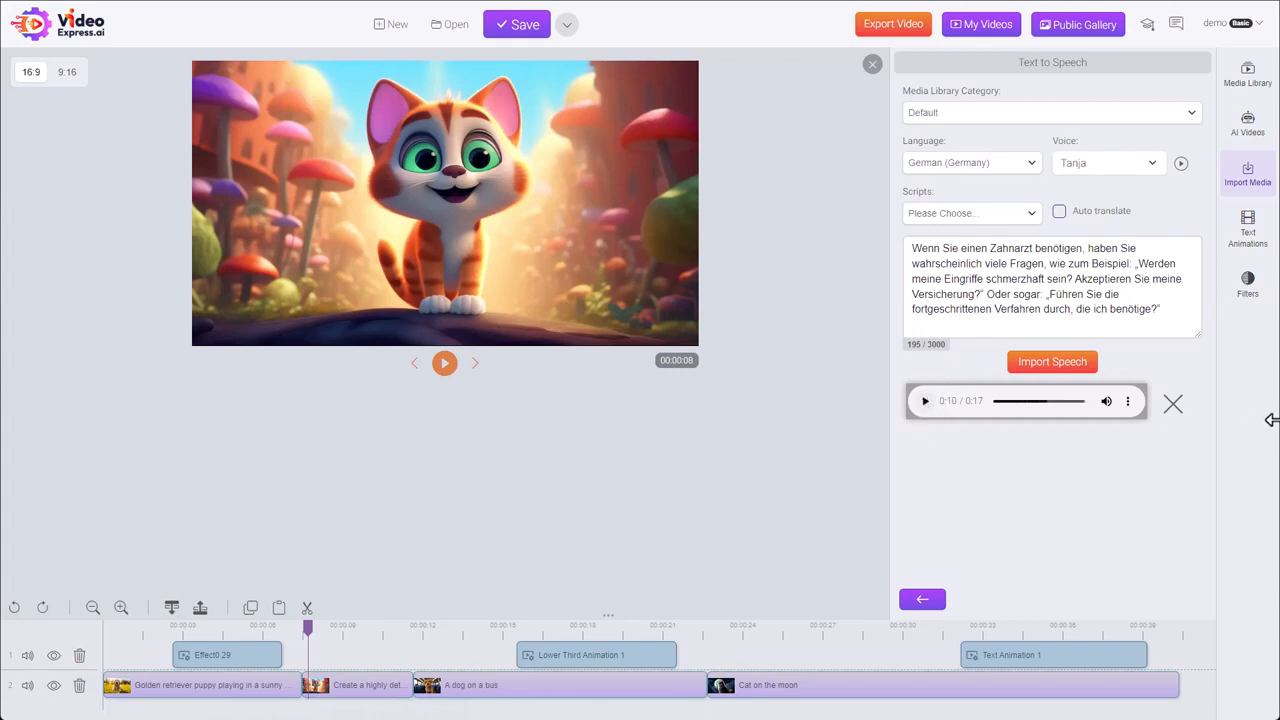
{"action": "mouse_move", "coordinate": [1217, 355]}
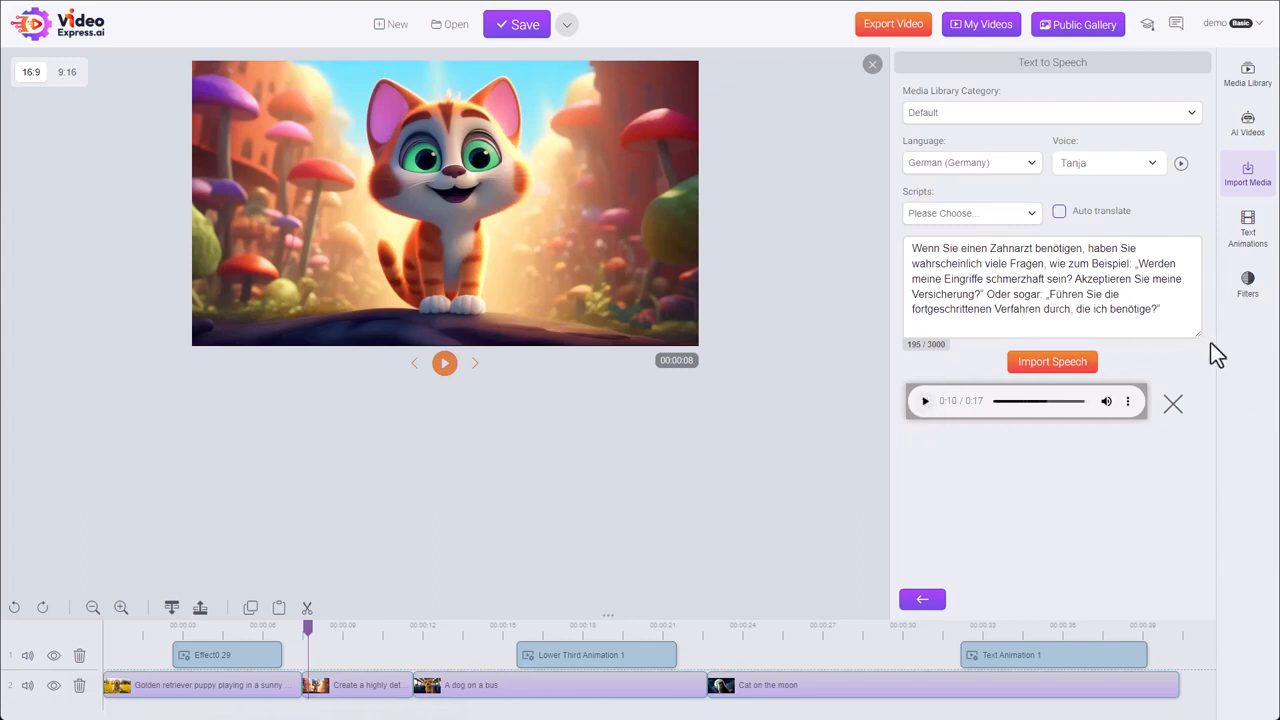
{"action": "mouse_move", "coordinate": [1063, 388]}
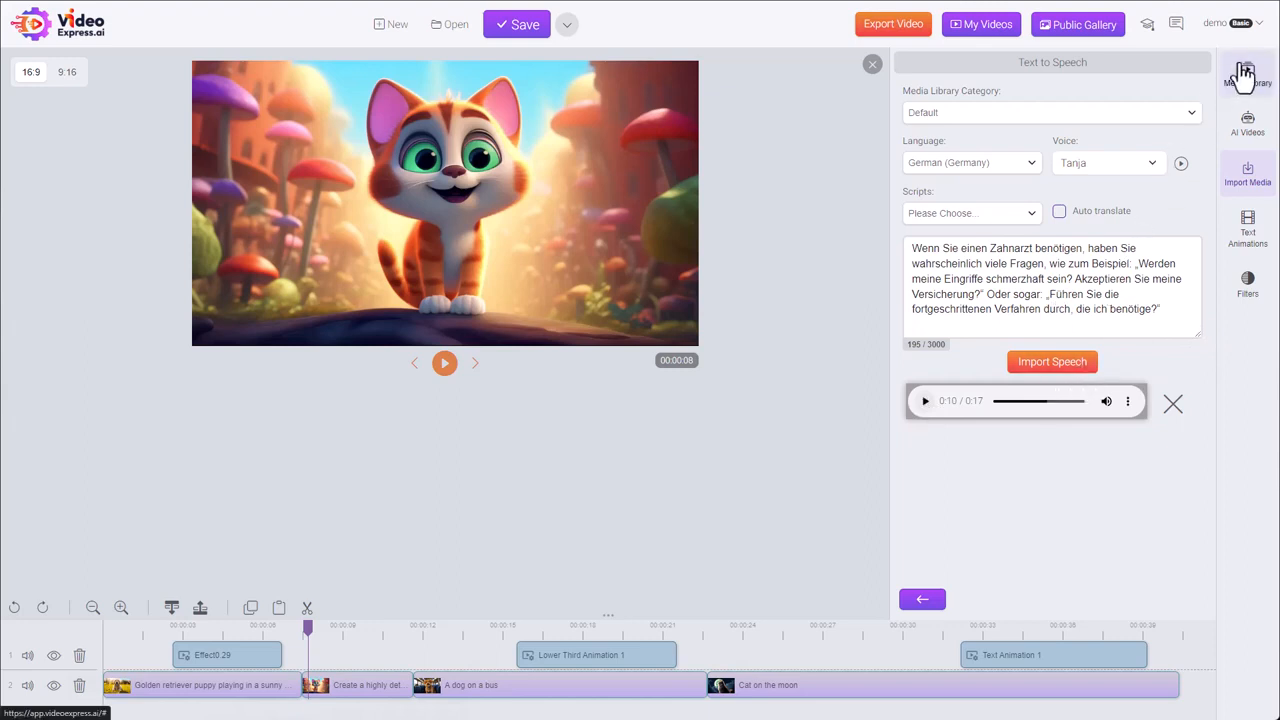
{"action": "mouse_move", "coordinate": [418, 646]}
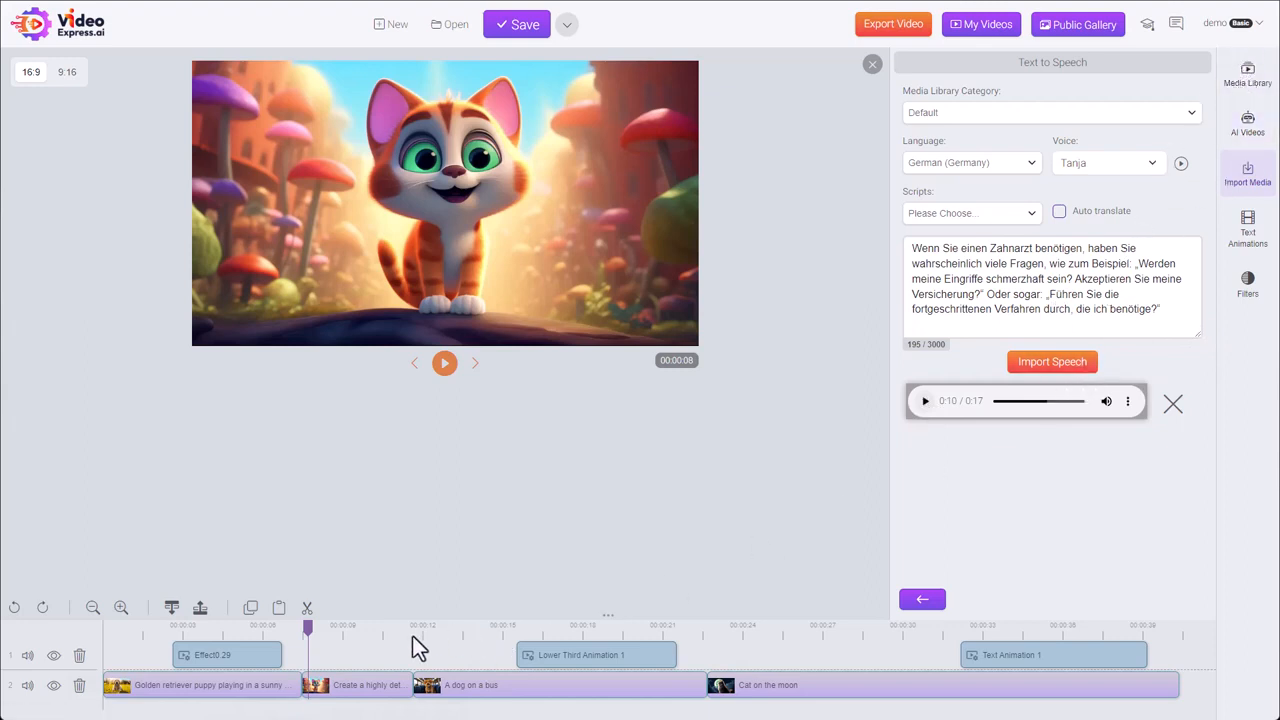